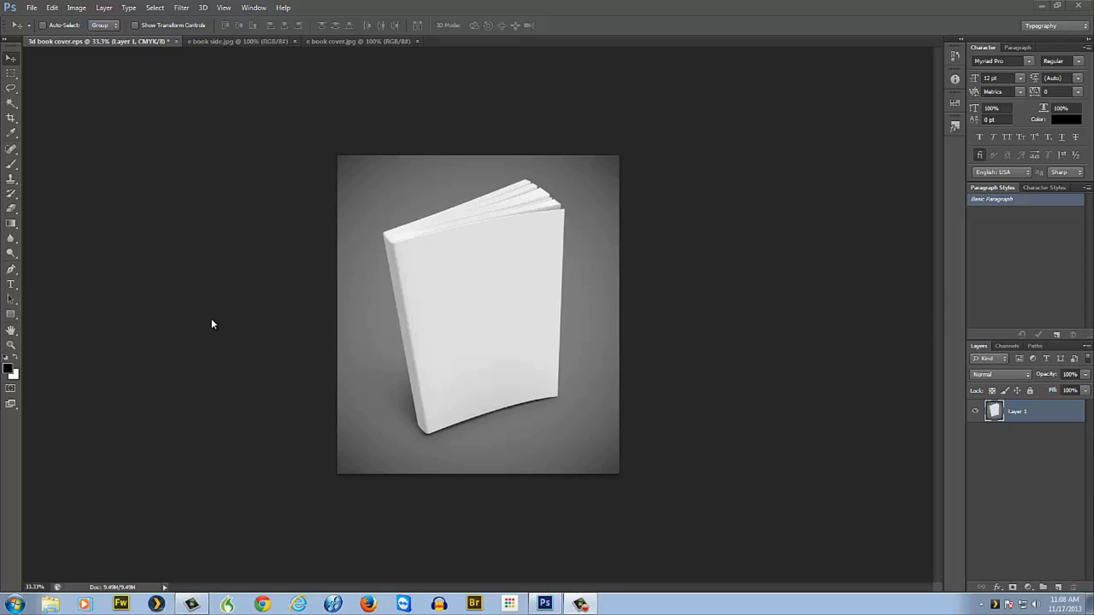
mouse_move(214, 323)
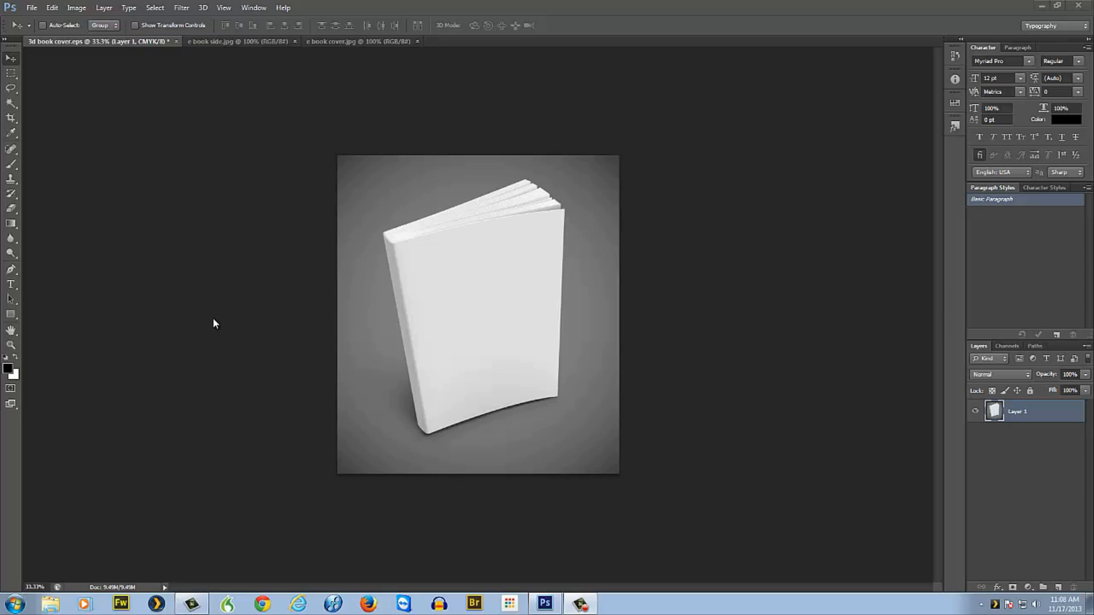
mouse_move(388, 308)
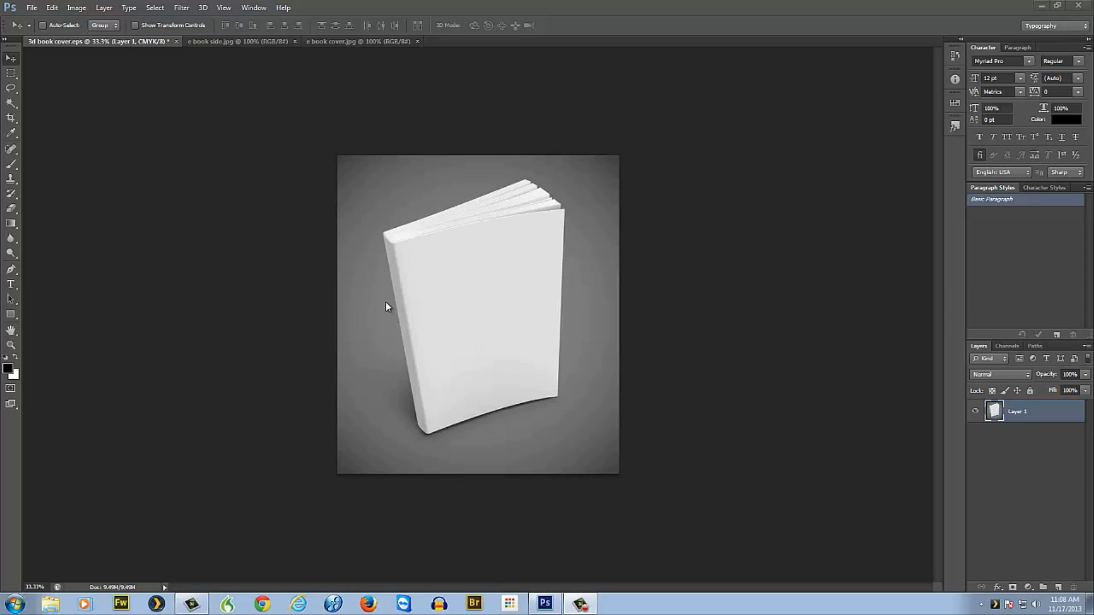
mouse_move(248, 339)
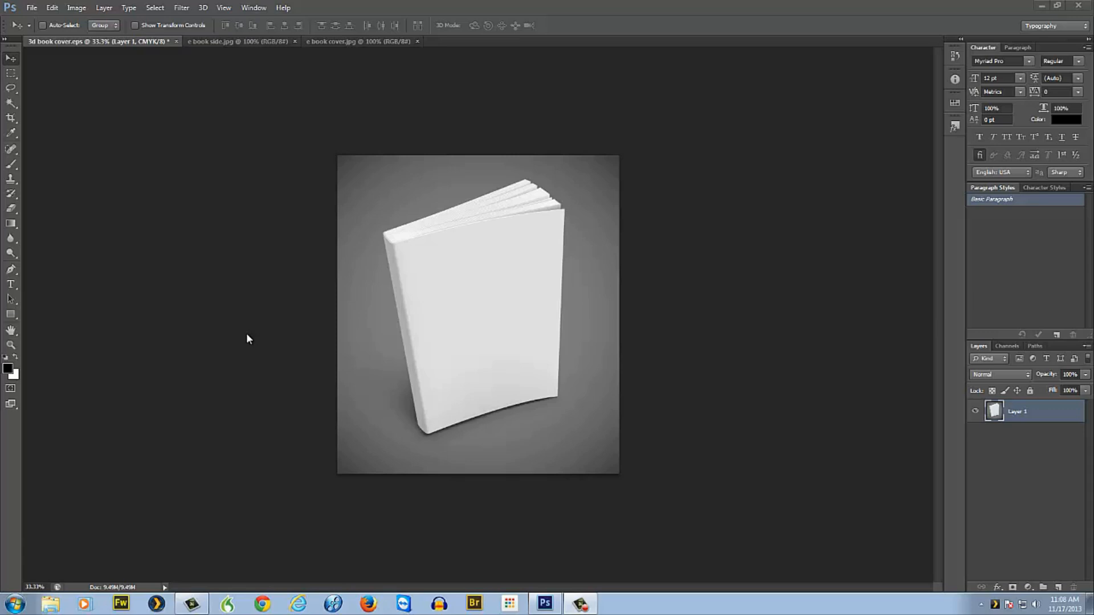
mouse_move(205, 191)
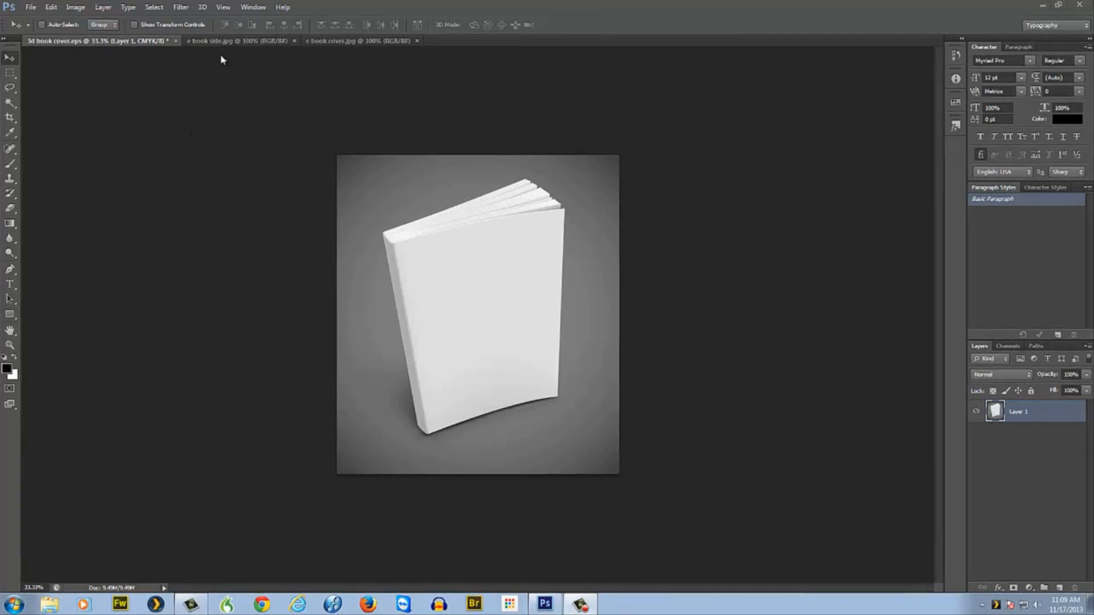
Preview the spine and cover images, then add the cover to the mockup as Layer 2
click(239, 40)
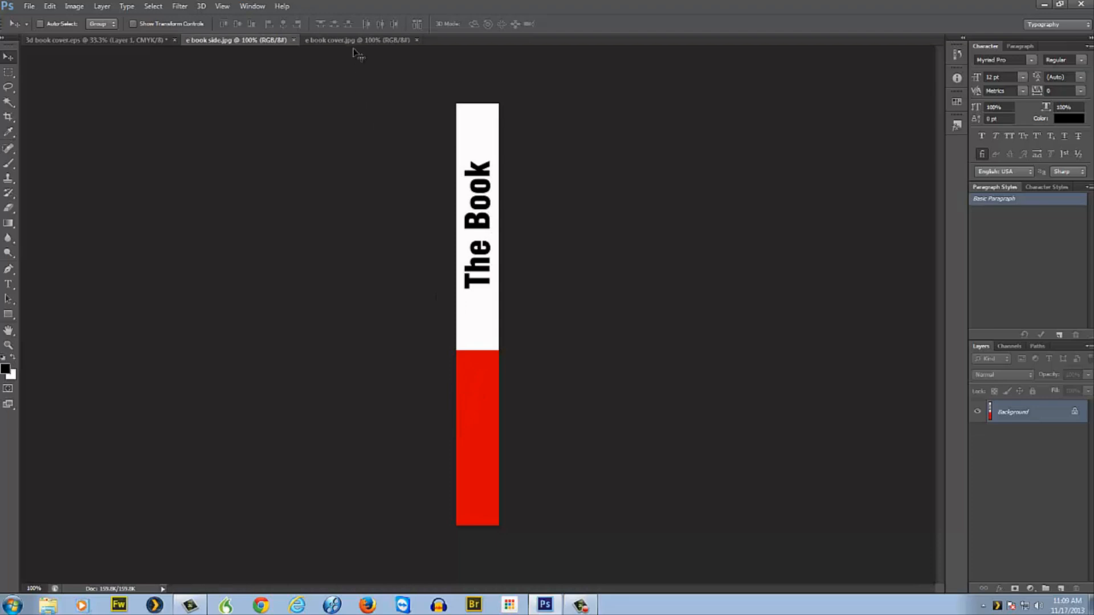
click(357, 40)
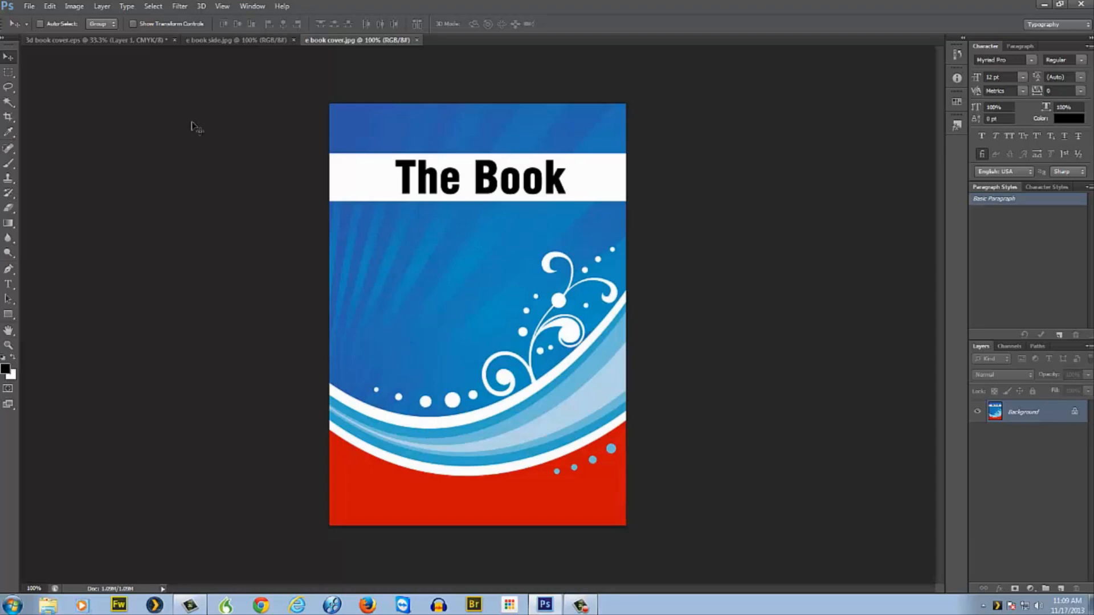
click(97, 39)
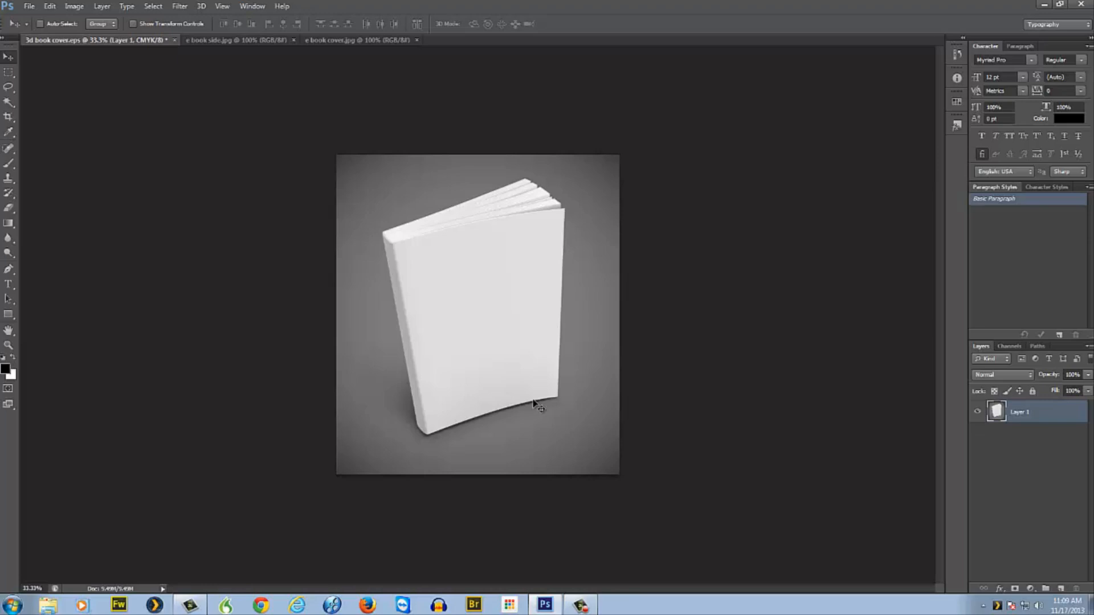
mouse_move(492, 363)
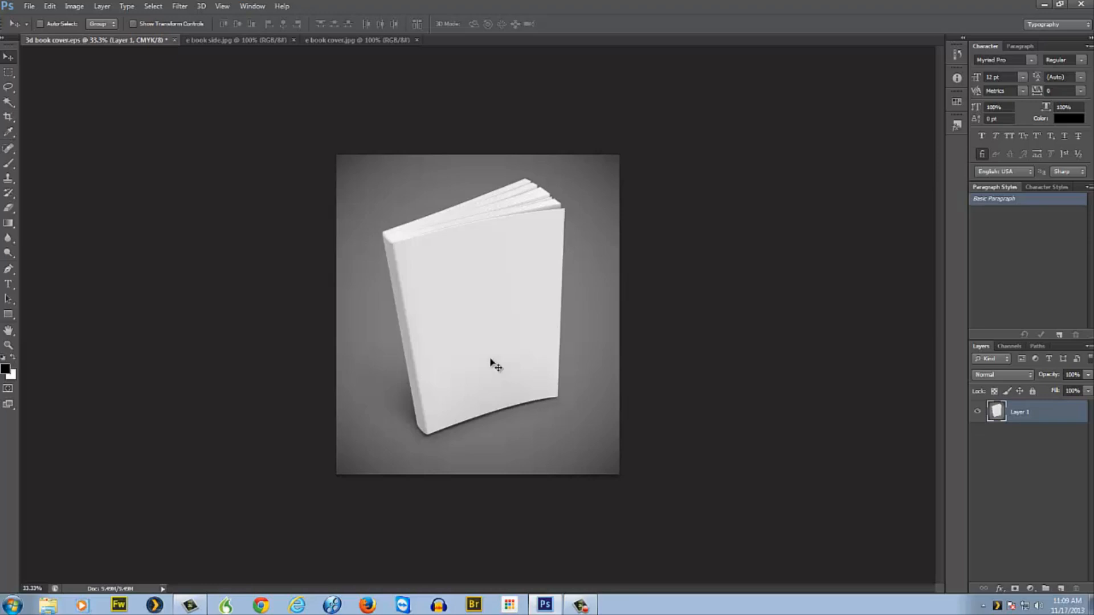
click(207, 40)
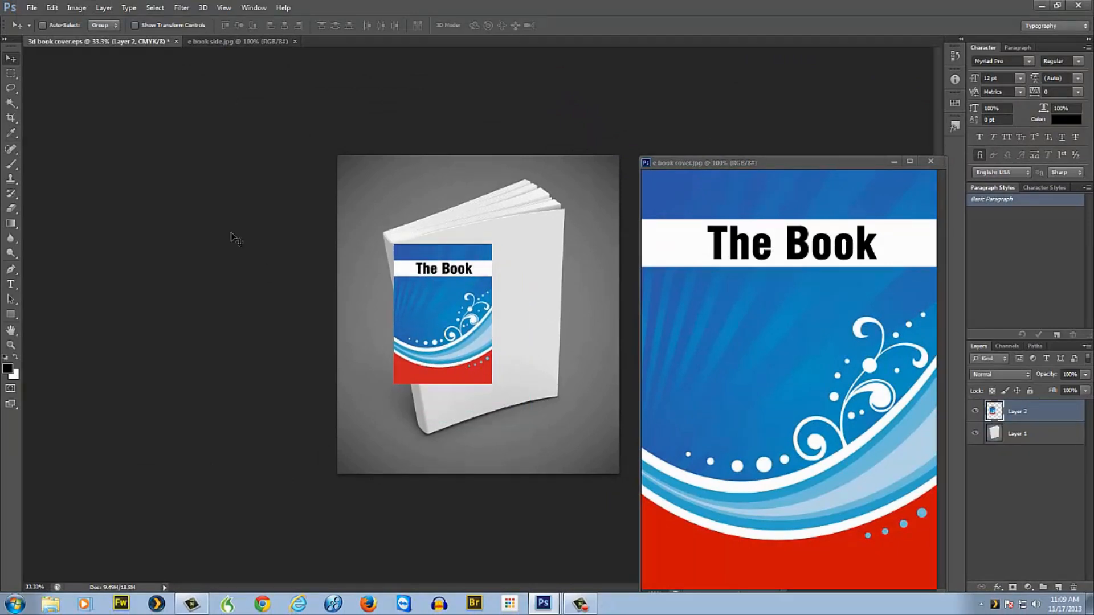
Free Transform the cover layer and scale it up over the book front
click(52, 7)
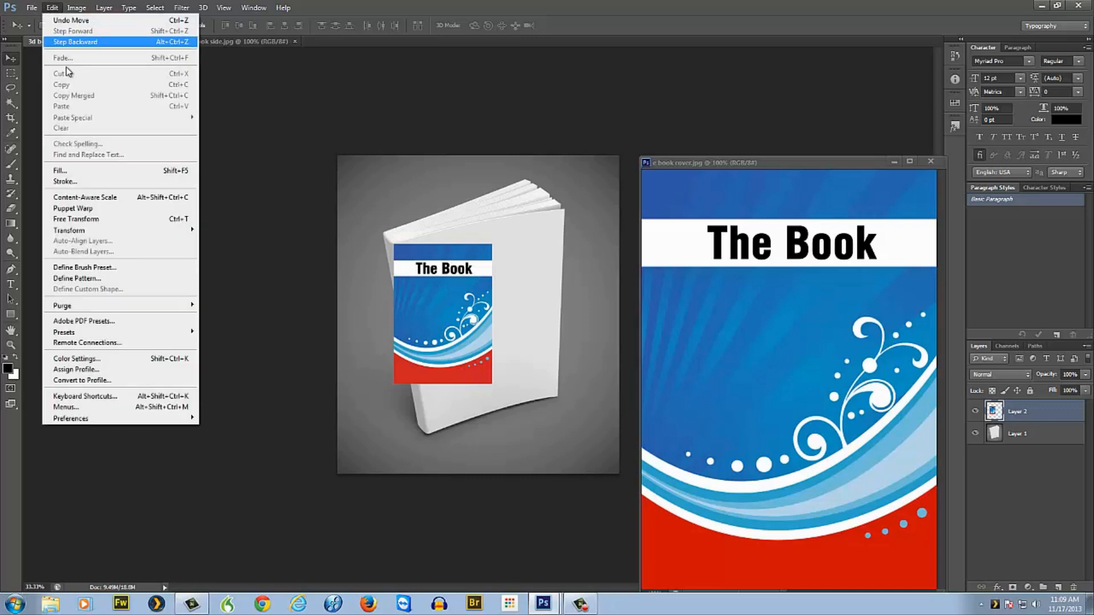
mouse_move(75, 219)
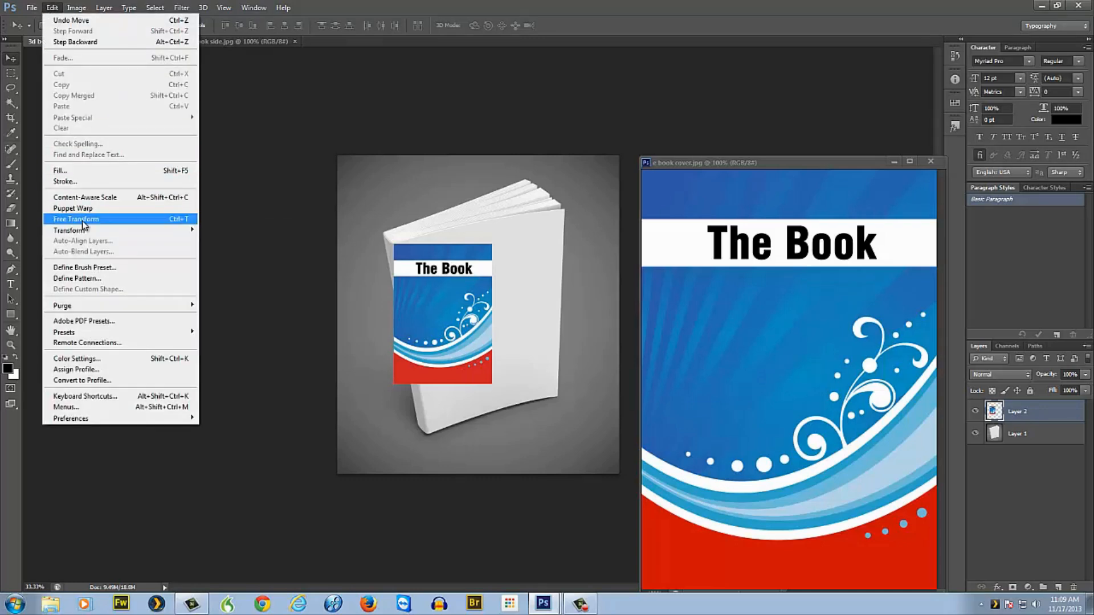
click(75, 219)
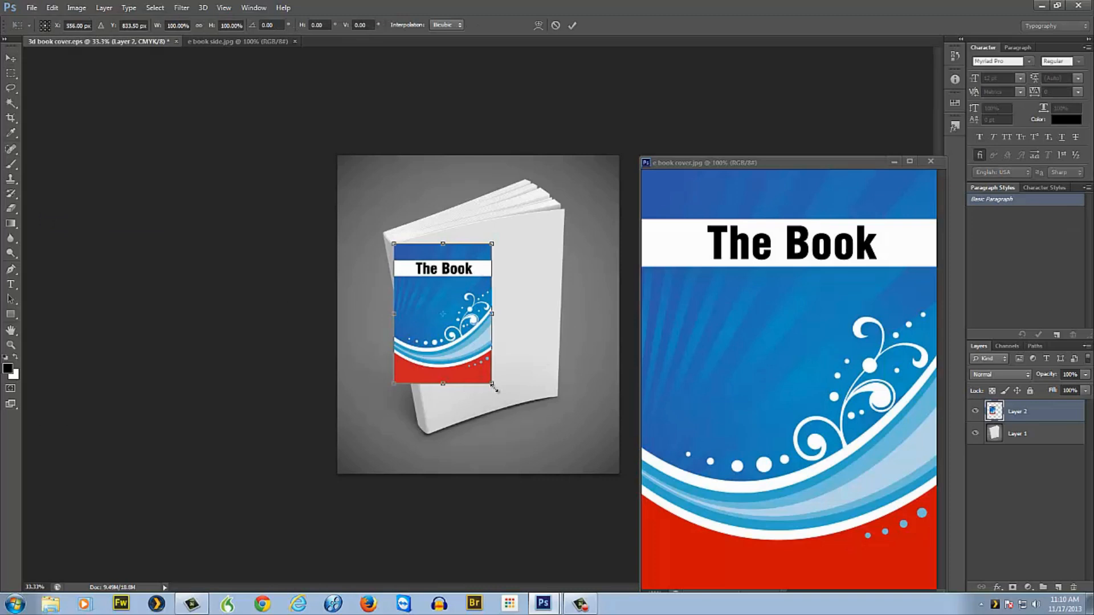
drag(494, 387, 558, 403)
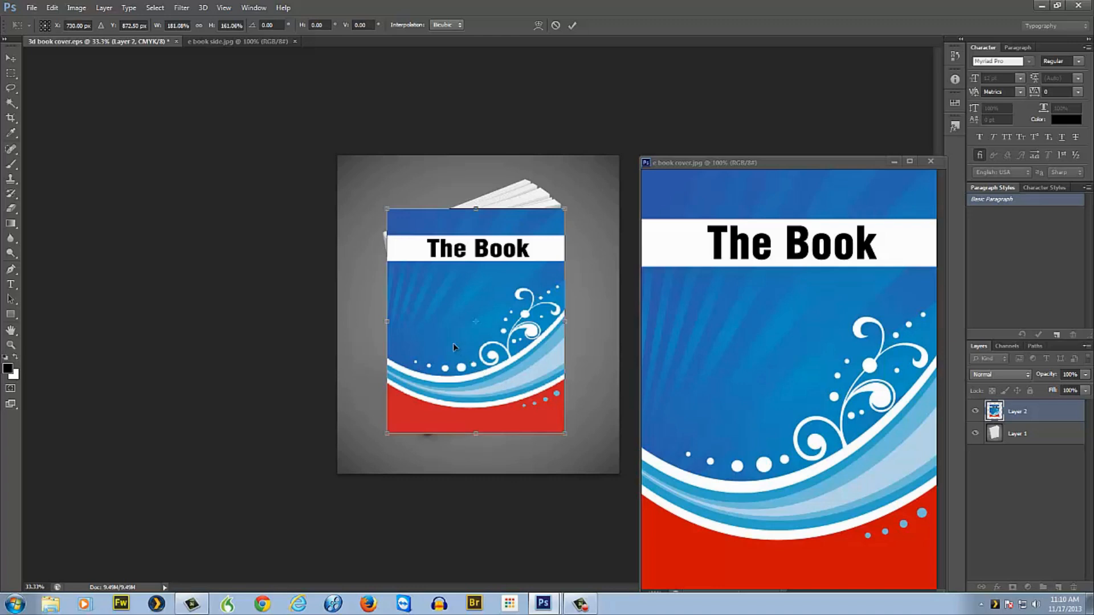
mouse_move(468, 353)
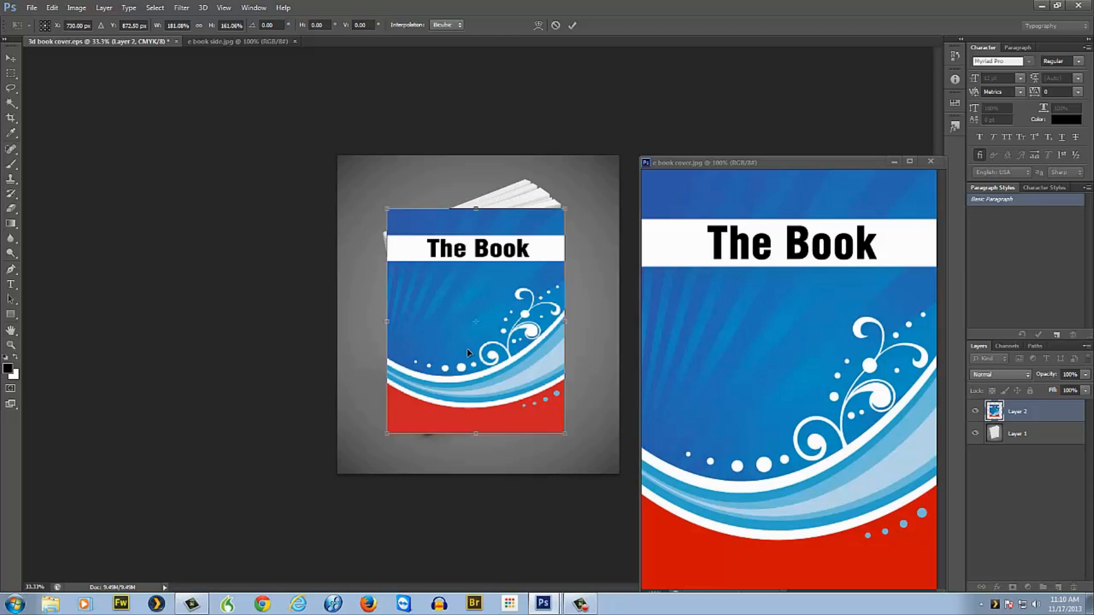
mouse_move(66, 40)
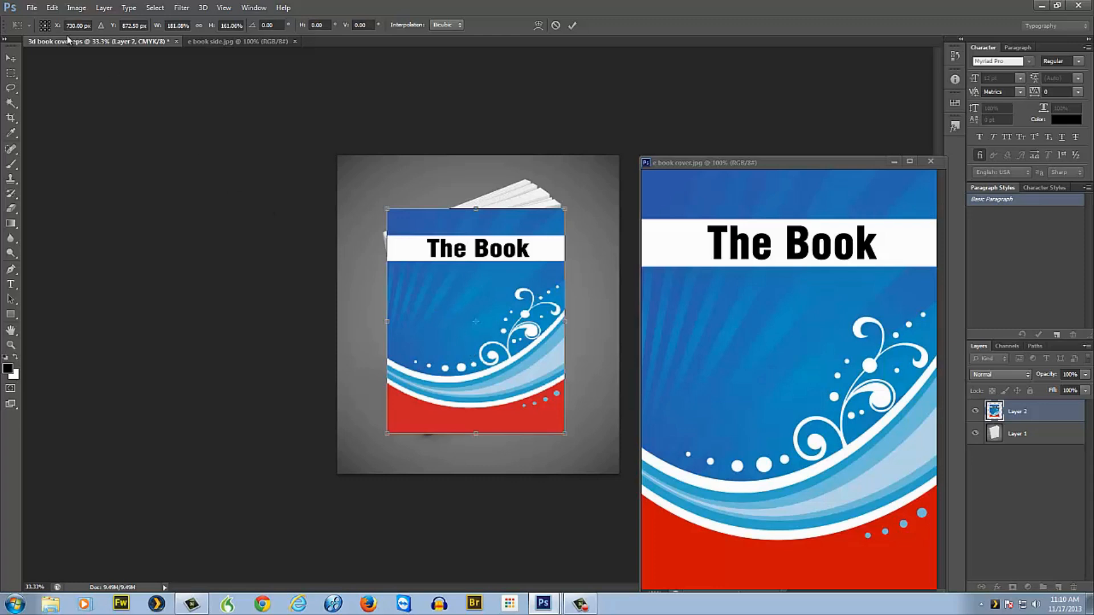
Distort the cover, dragging its top-left and bottom-right corners onto the book's front
click(51, 7)
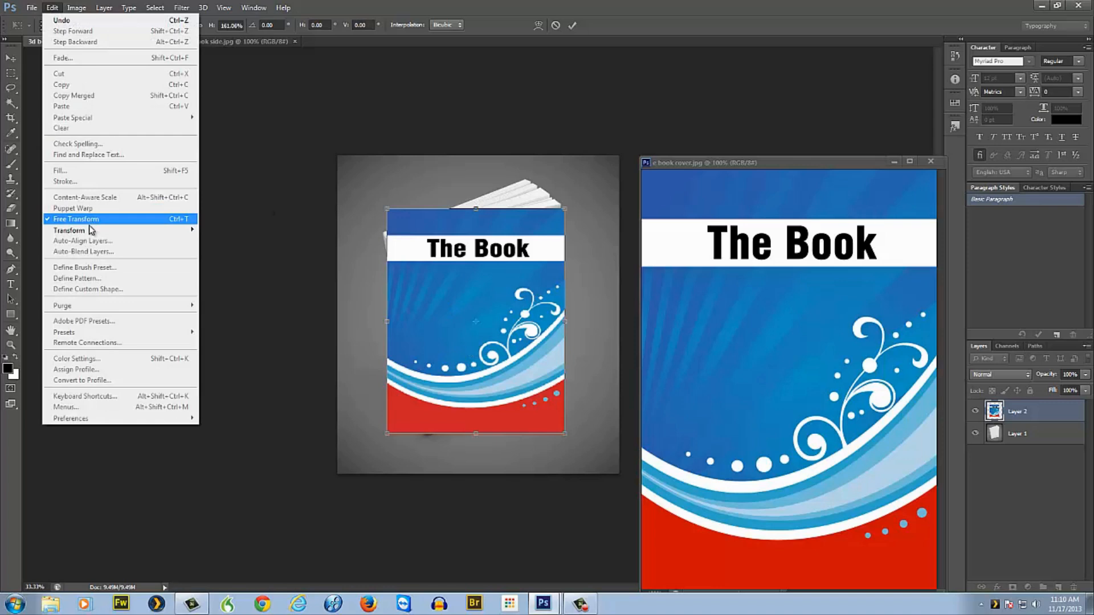
mouse_move(69, 230)
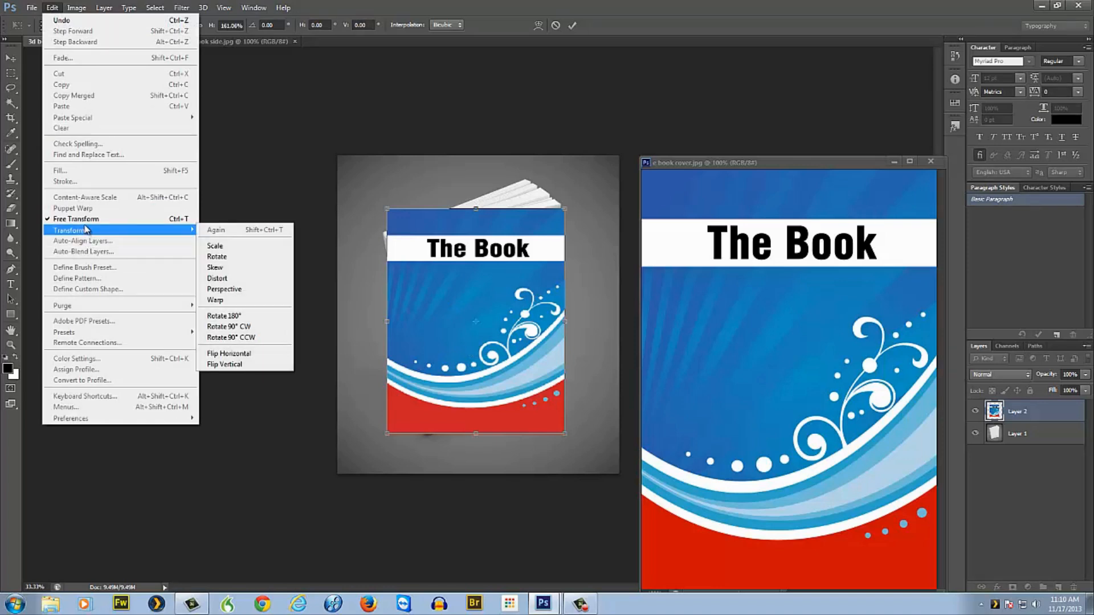
mouse_move(76, 230)
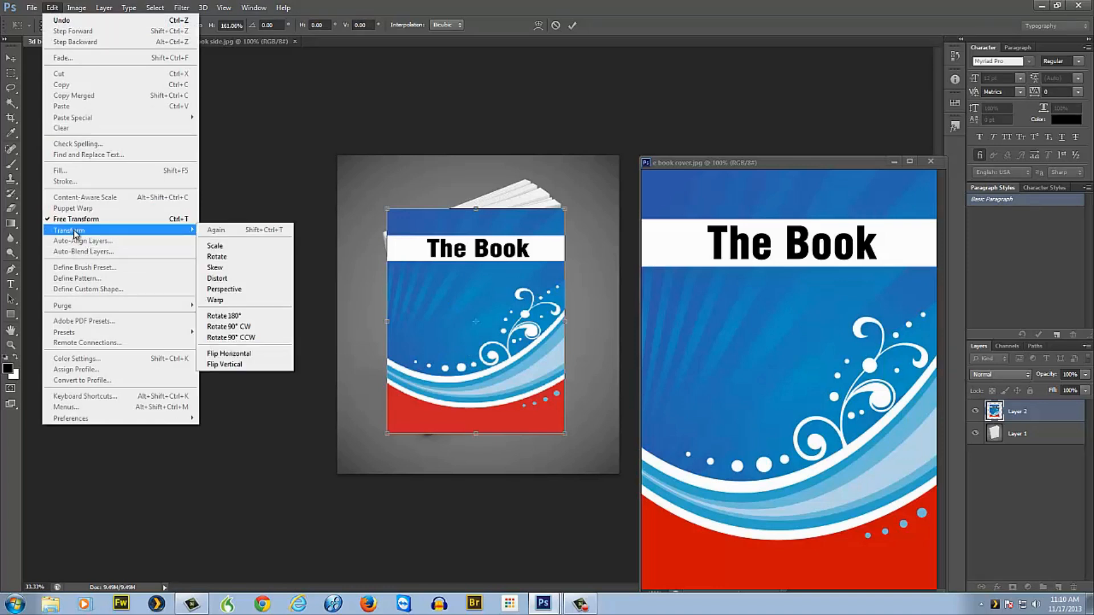
mouse_move(215, 245)
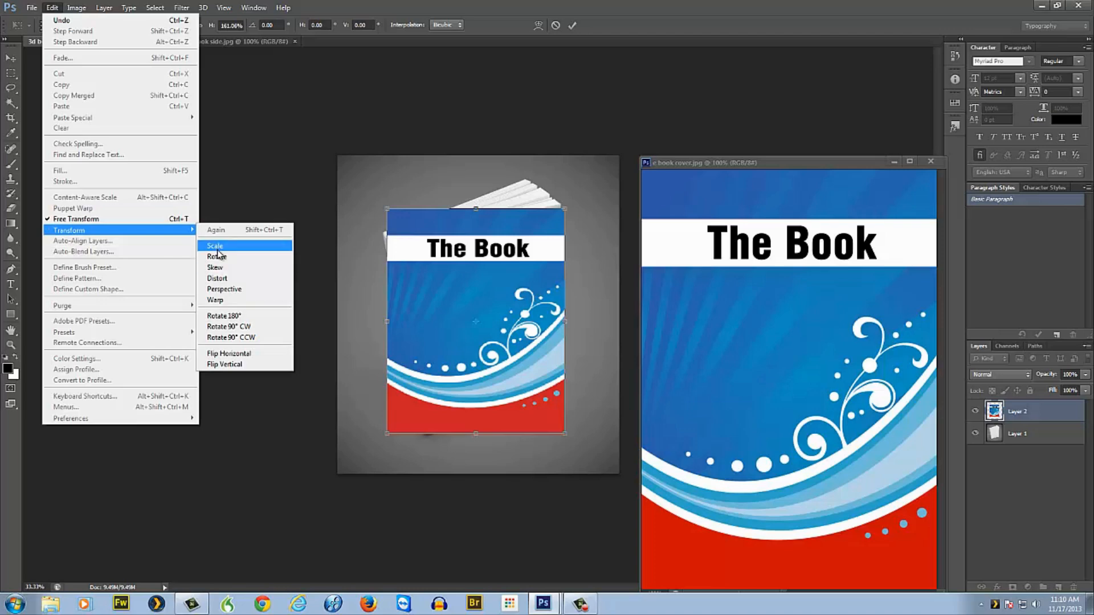
mouse_move(227, 286)
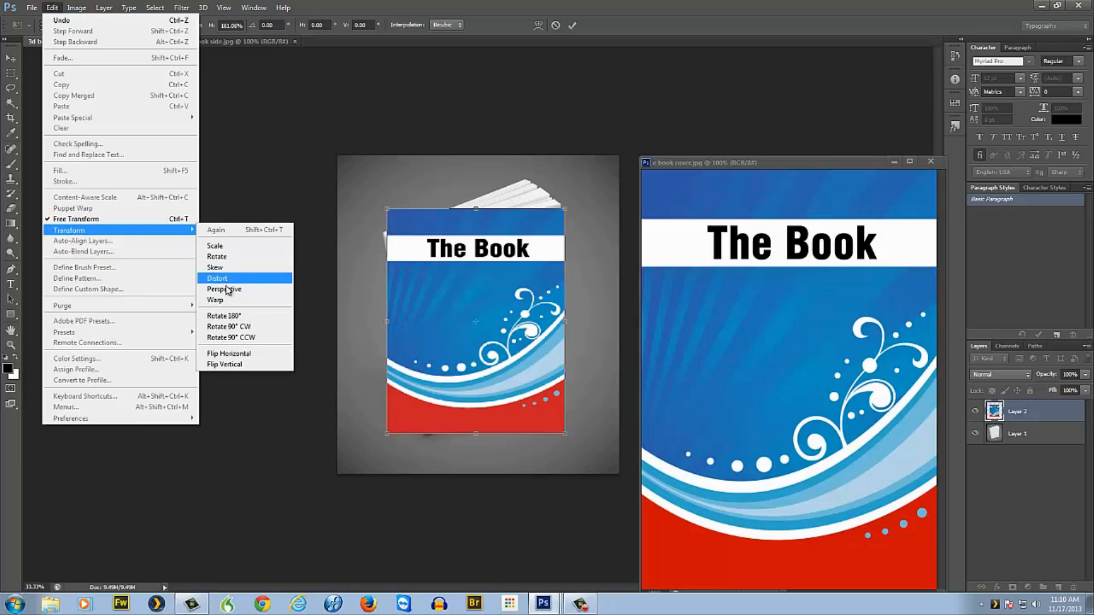
mouse_move(214, 299)
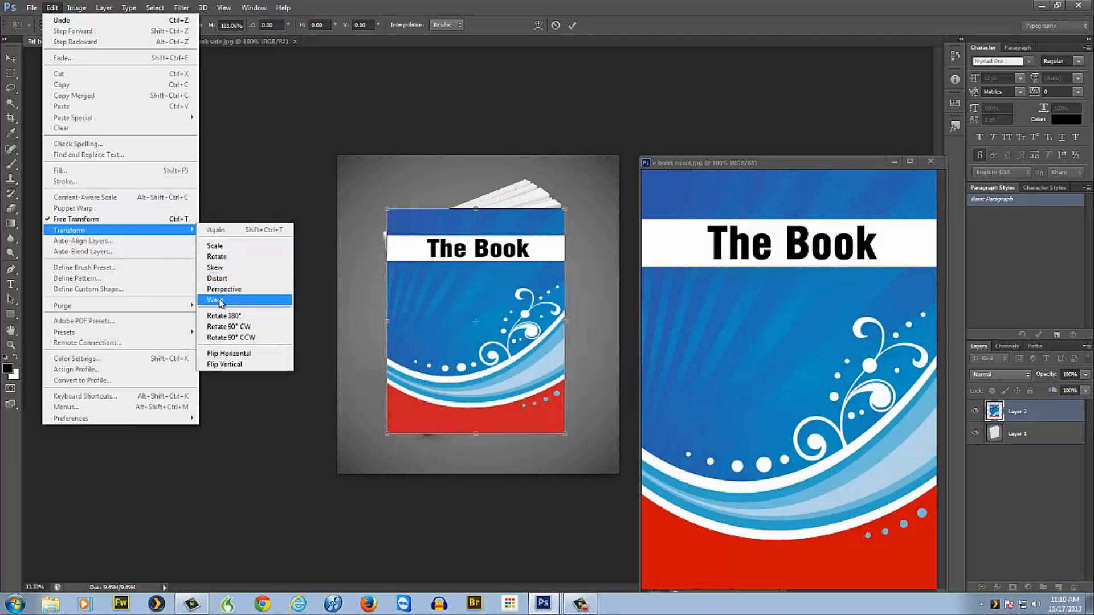
mouse_move(217, 304)
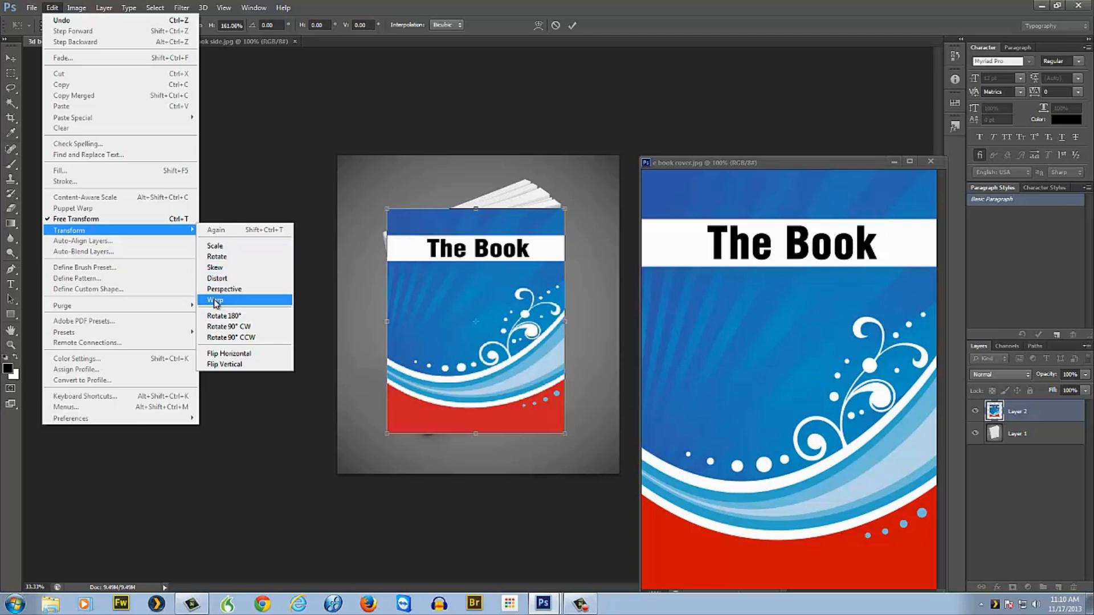
click(214, 301)
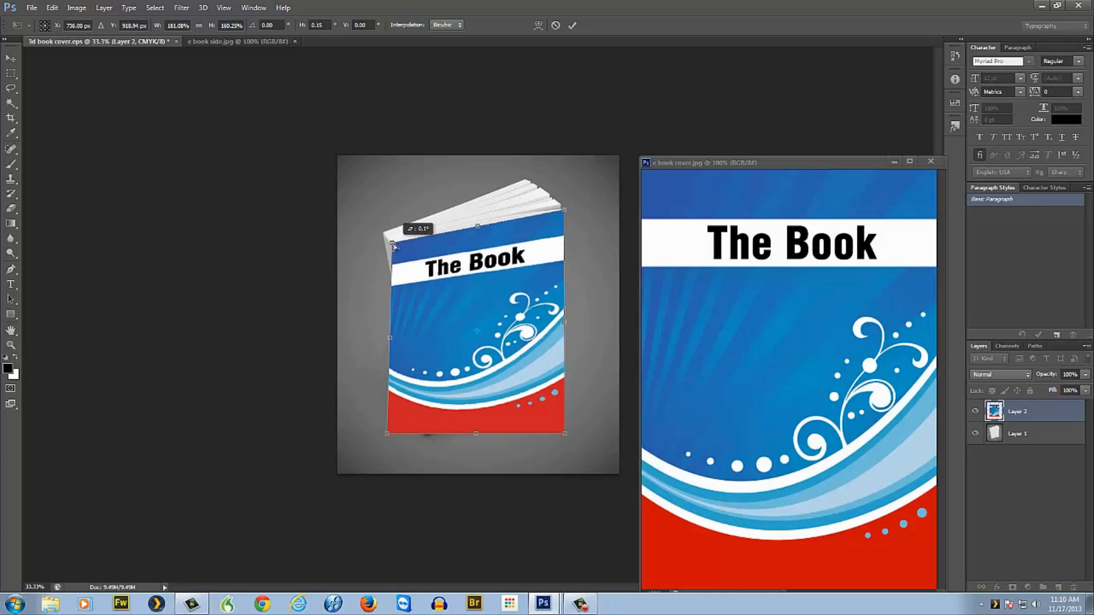
drag(564, 433, 562, 429)
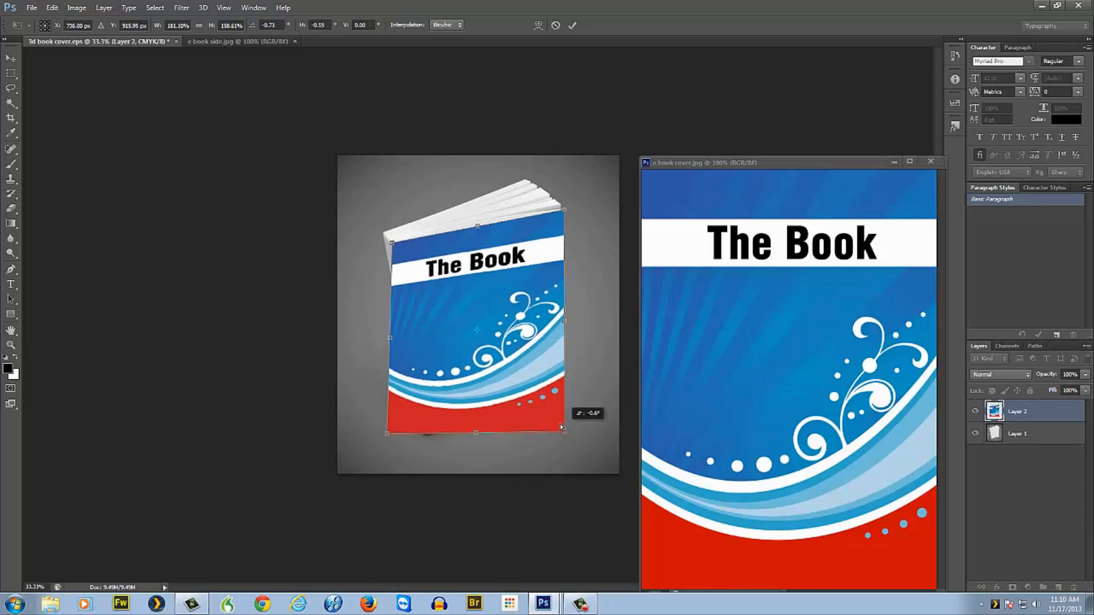
drag(562, 425, 558, 397)
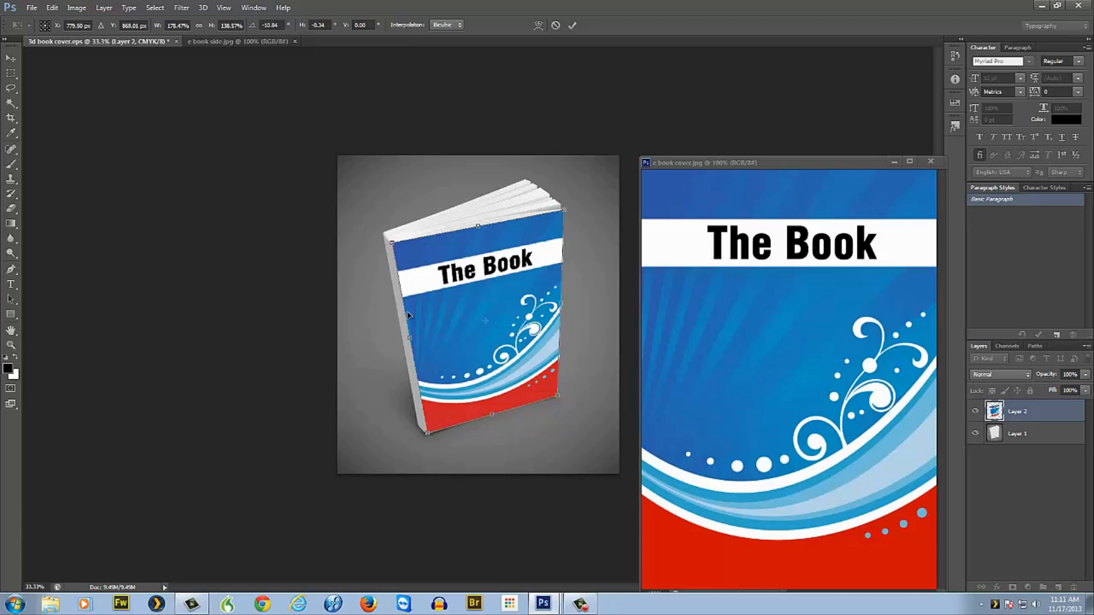
mouse_move(452, 289)
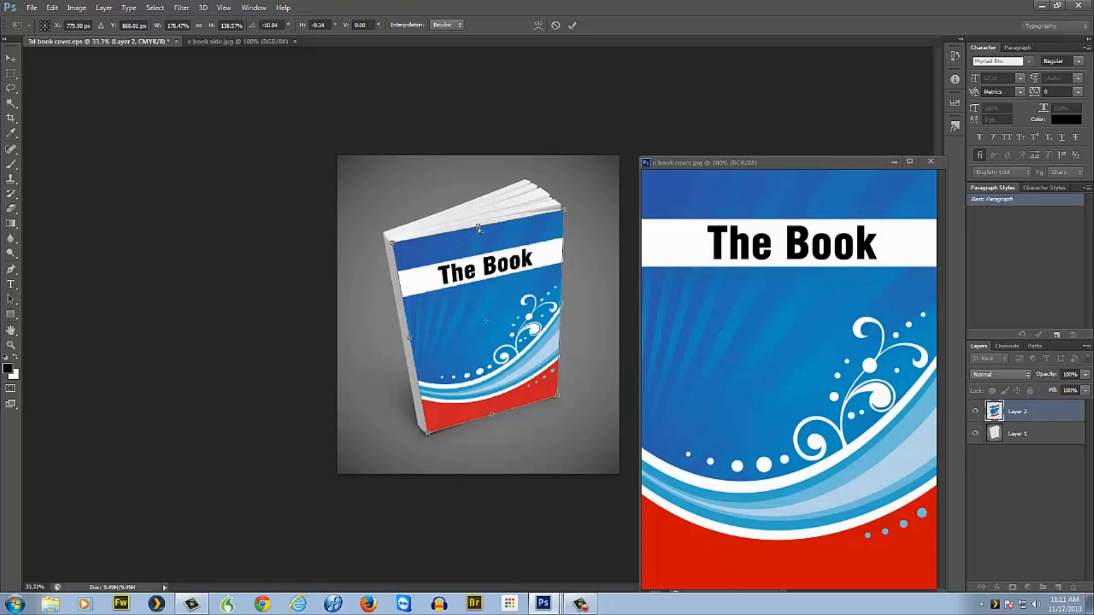
mouse_move(455, 430)
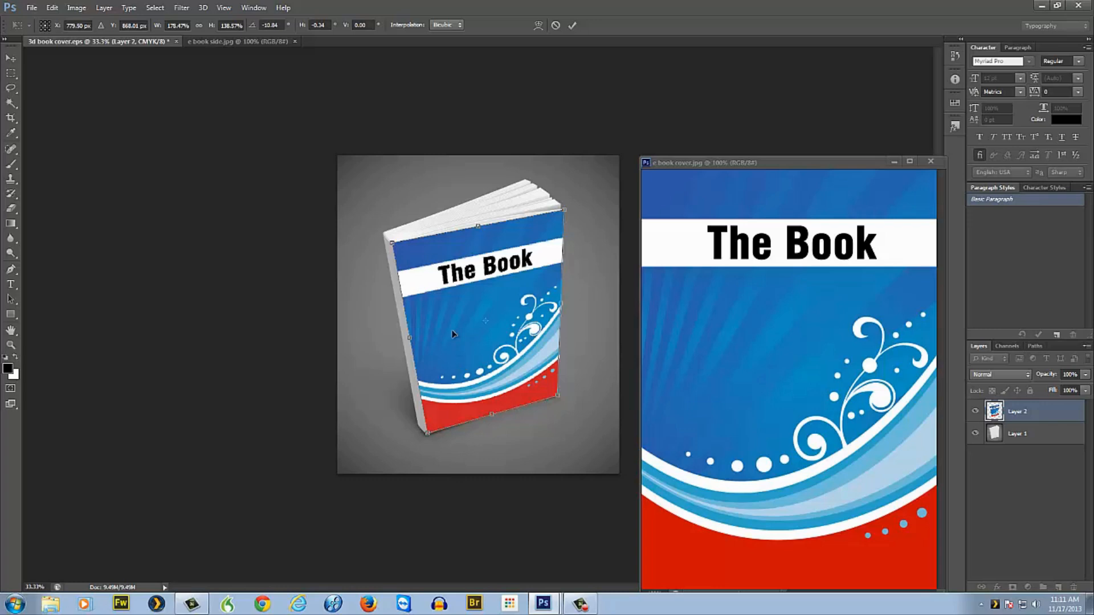
Warp the cover and bend its bottom corner onto the book's curved edge
click(52, 8)
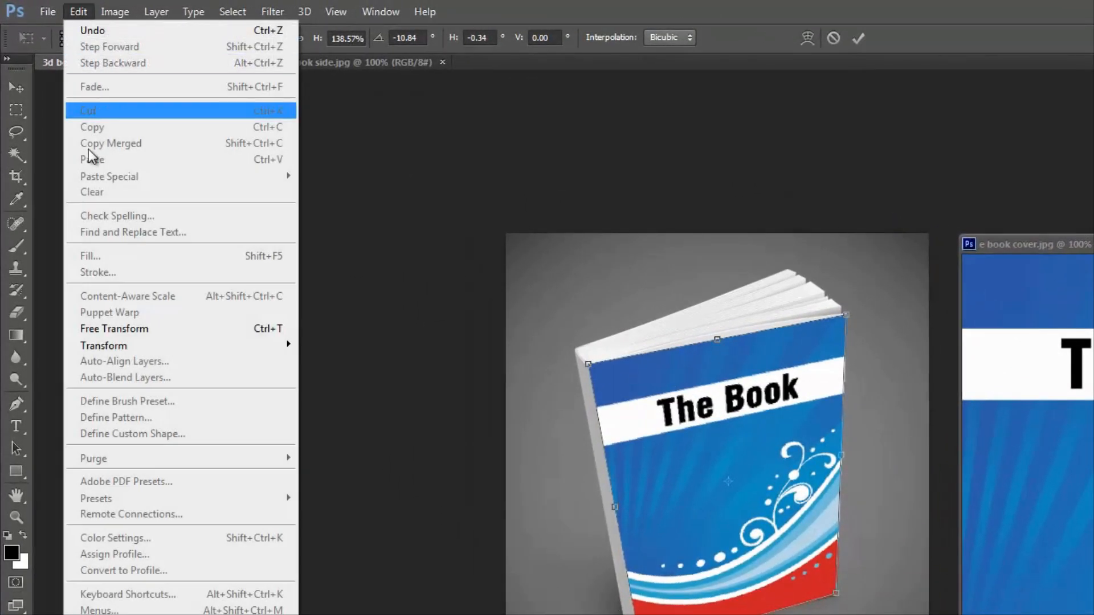
mouse_move(114, 329)
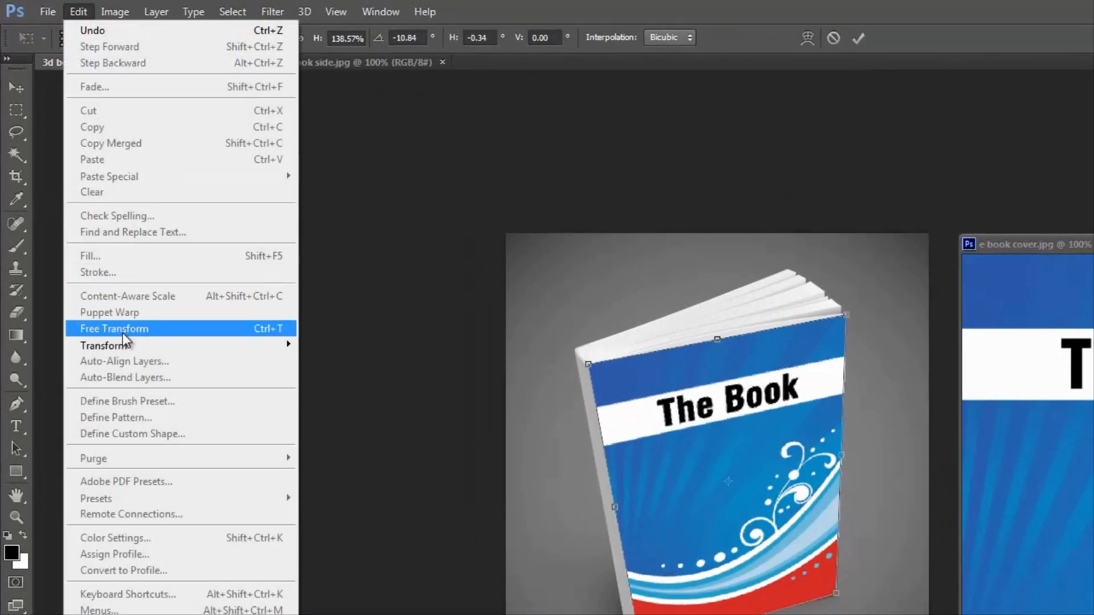
mouse_move(104, 346)
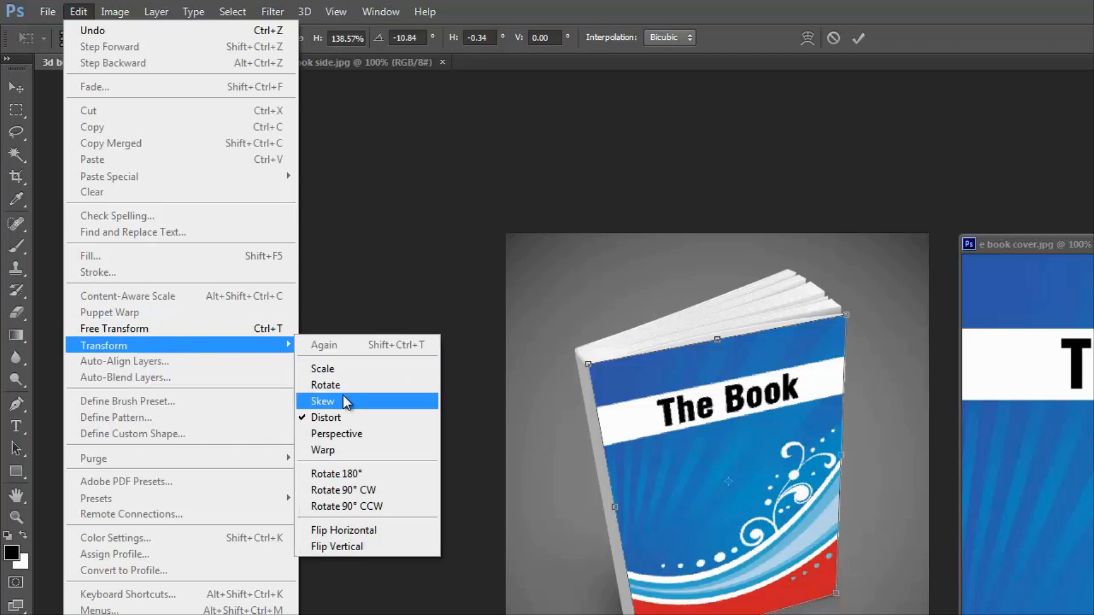
click(323, 450)
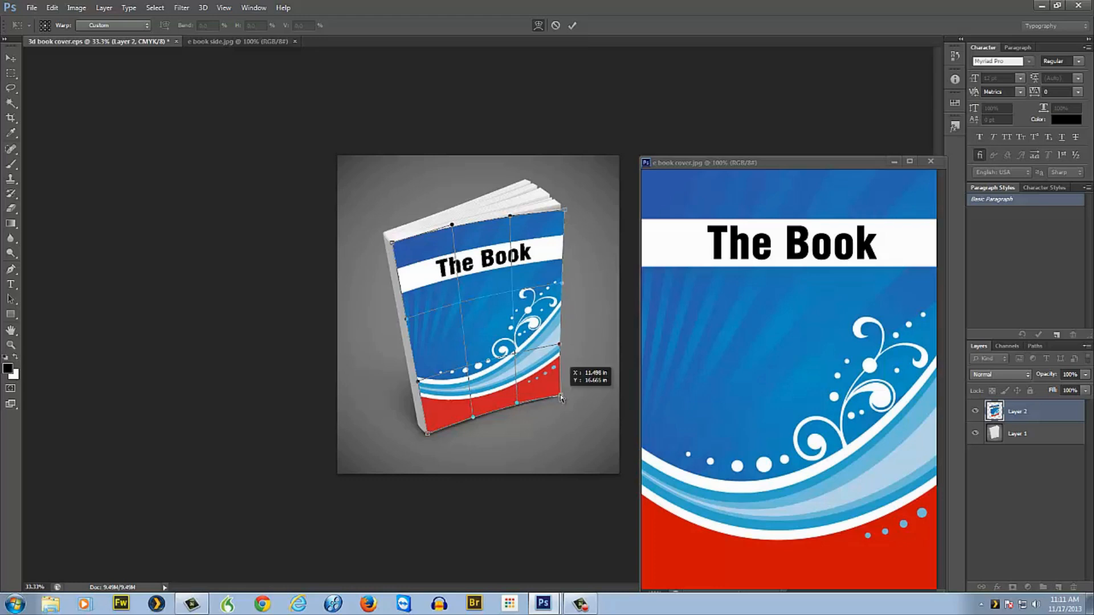
drag(560, 397, 559, 403)
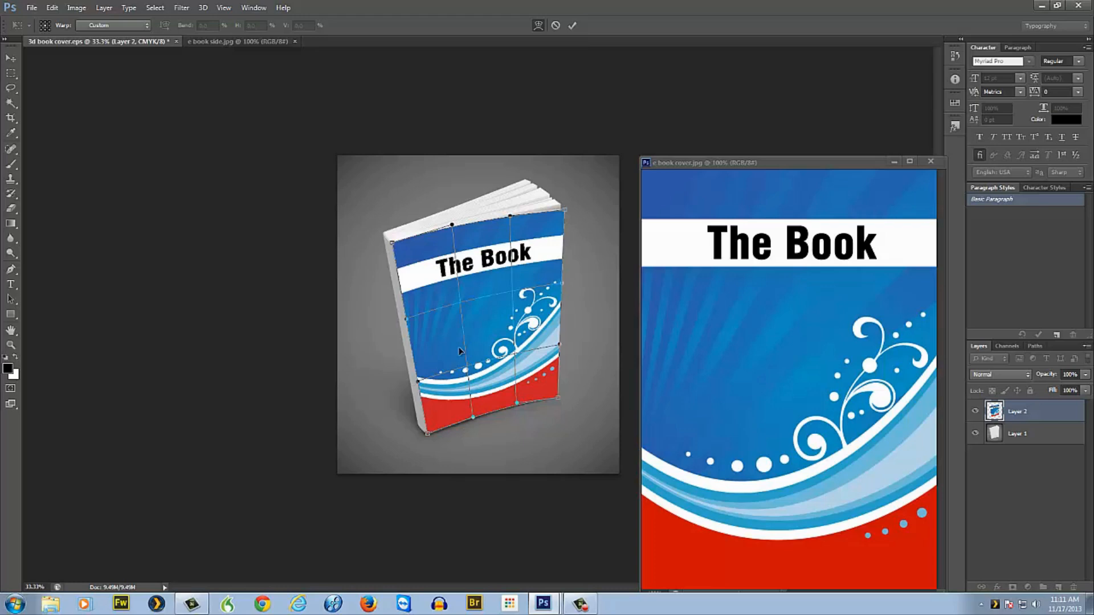
mouse_move(534, 230)
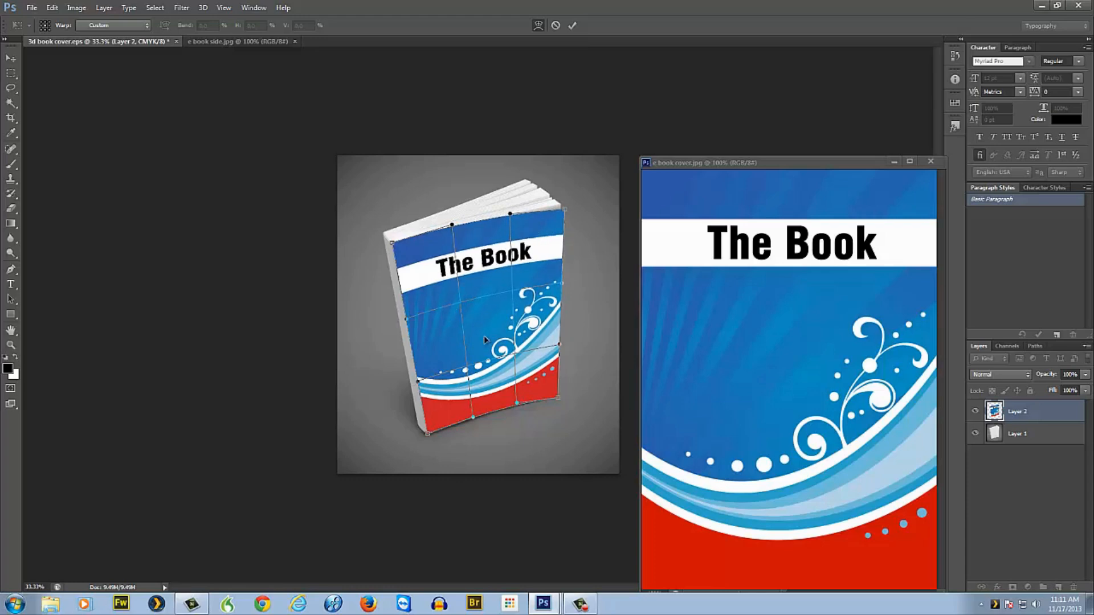
Commit the warp on the cover with the options-bar checkmark
click(572, 25)
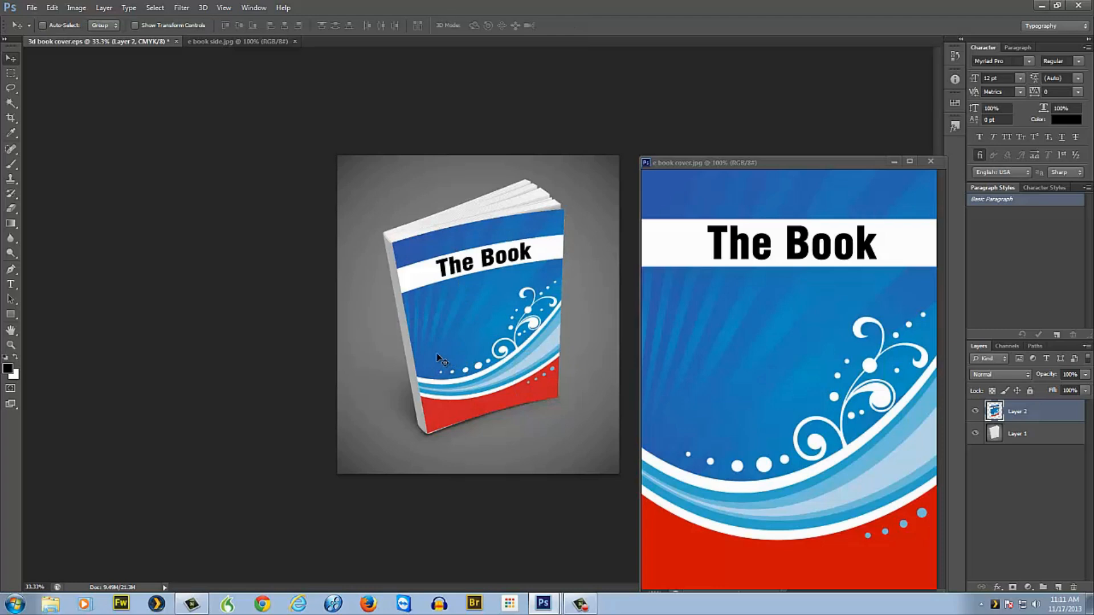
mouse_move(460, 432)
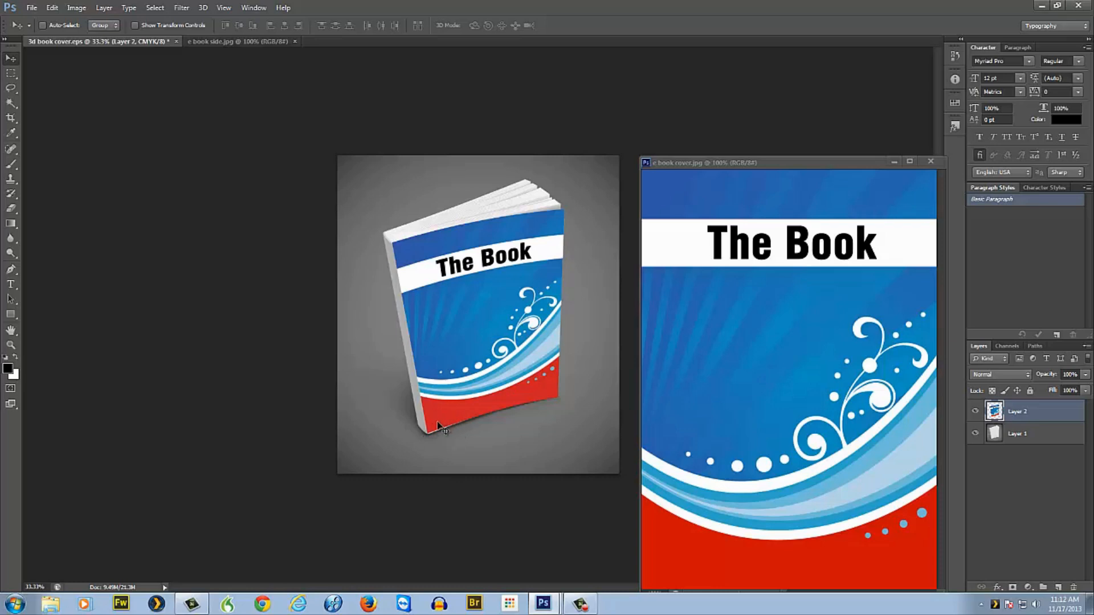
mouse_move(429, 341)
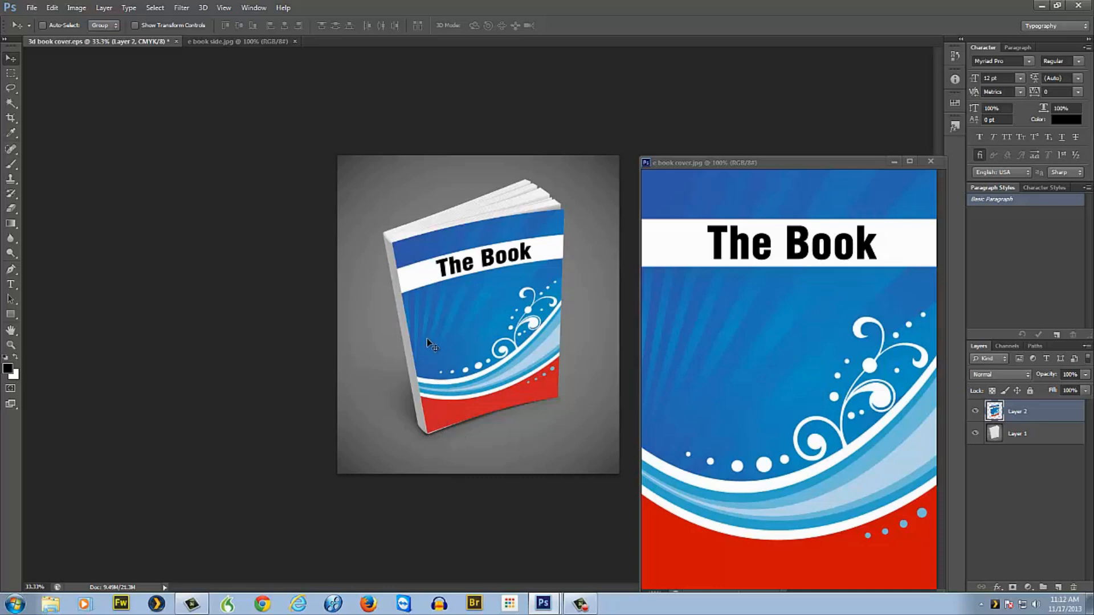
mouse_move(370, 262)
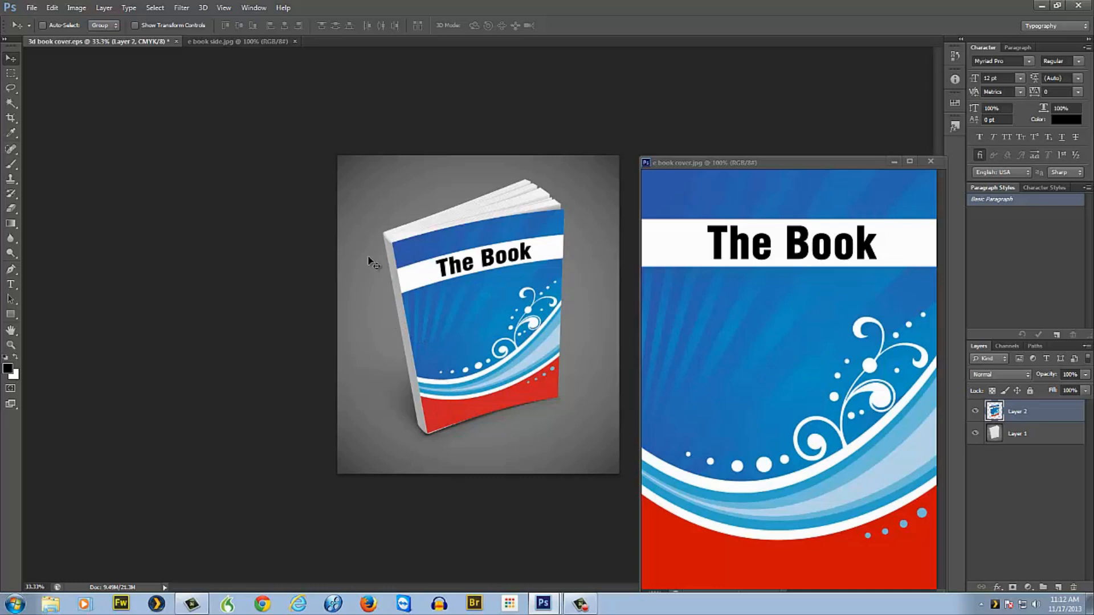
mouse_move(389, 259)
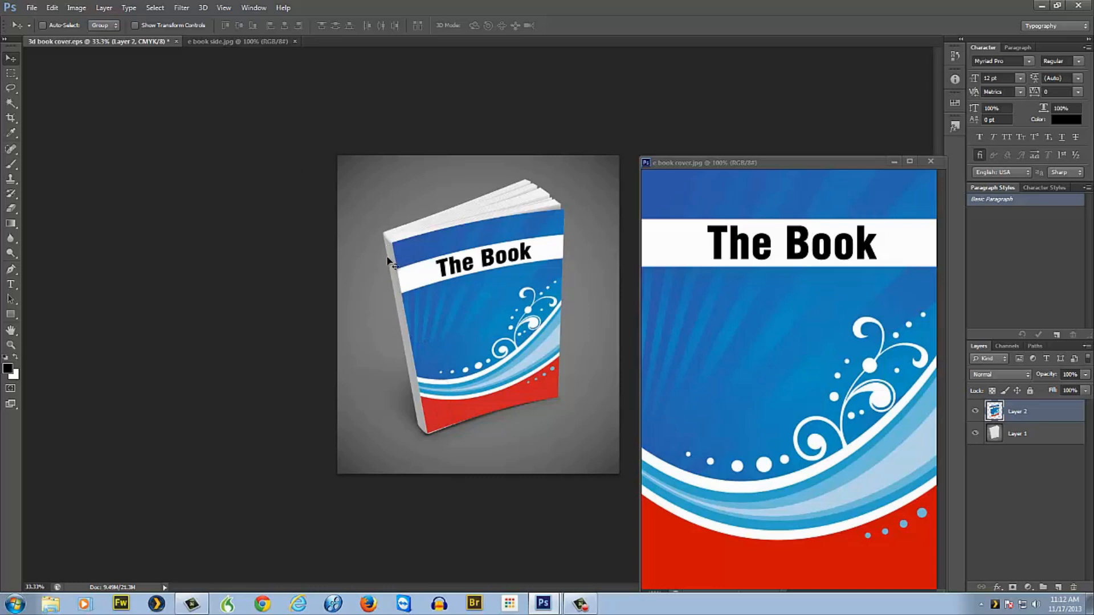
Bring in the spine strip and Free Transform it taller by dragging the bottom handle
click(241, 41)
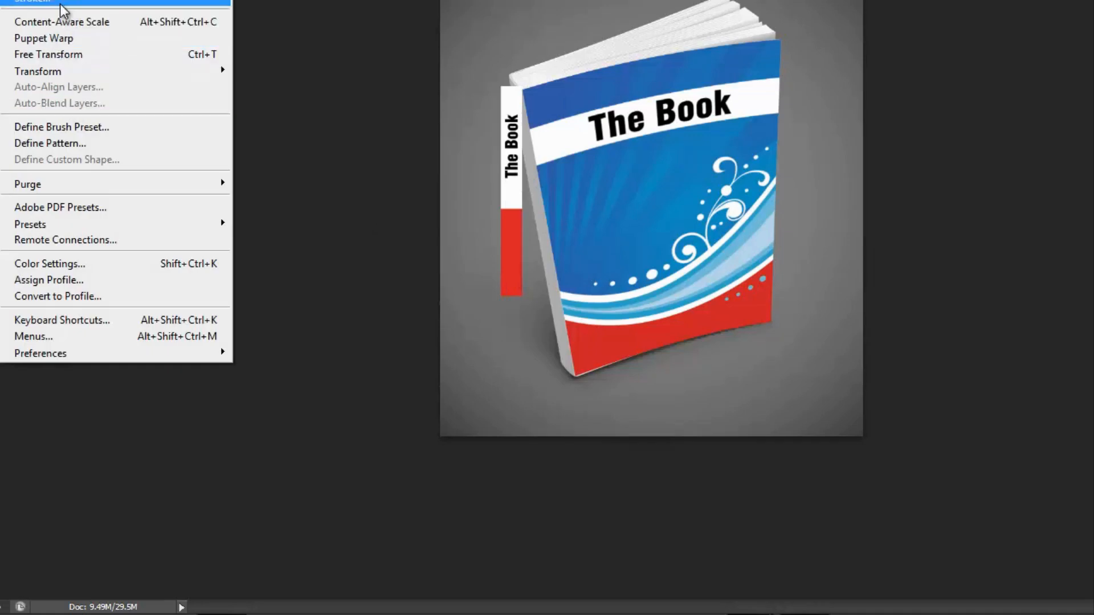
mouse_move(48, 54)
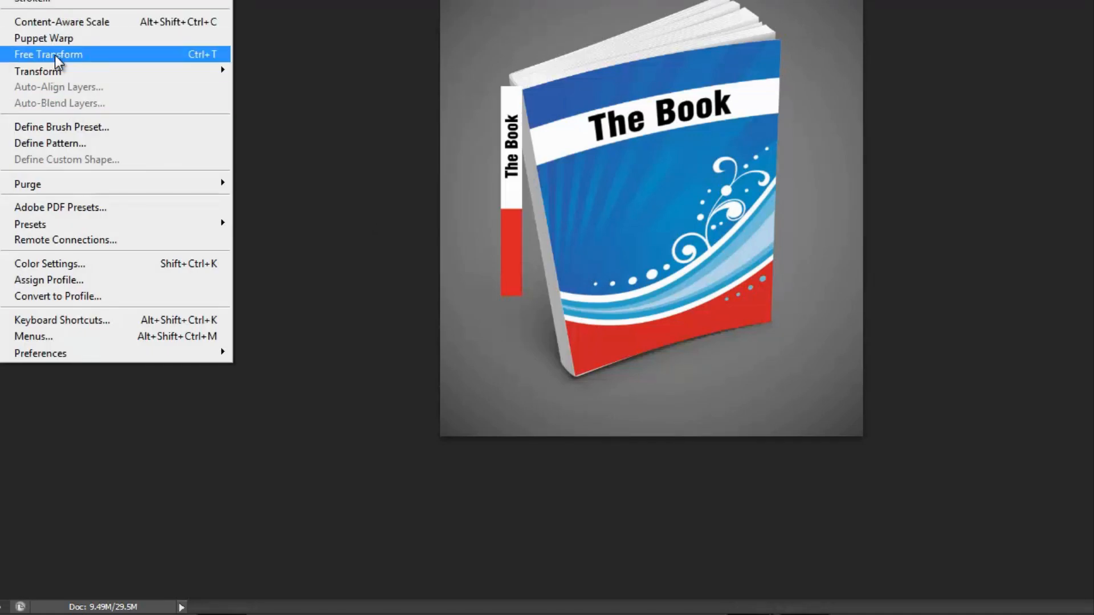
click(48, 55)
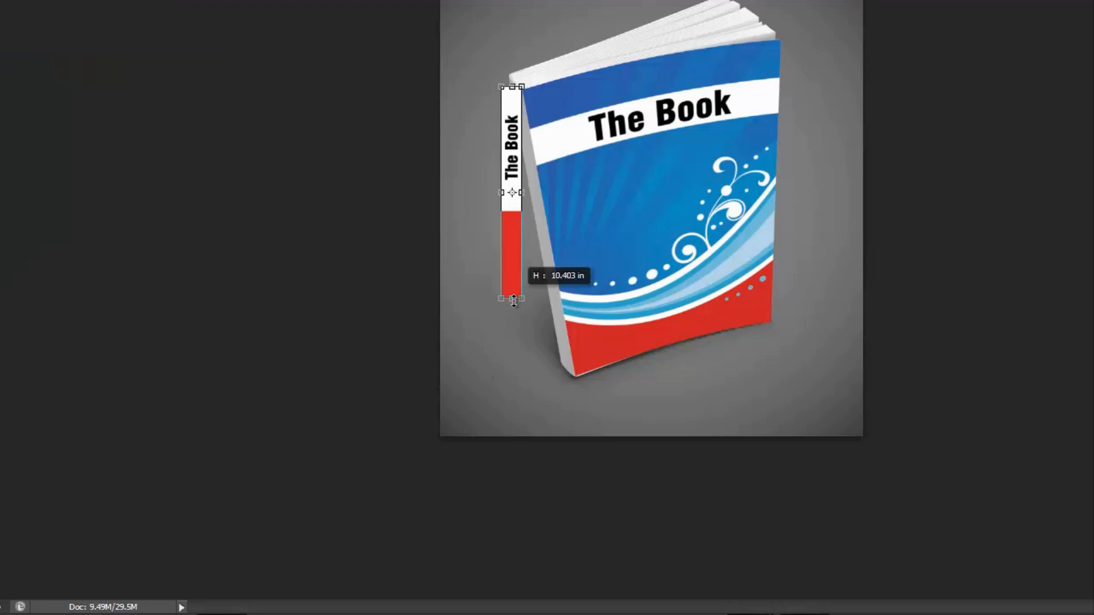
drag(513, 298, 523, 384)
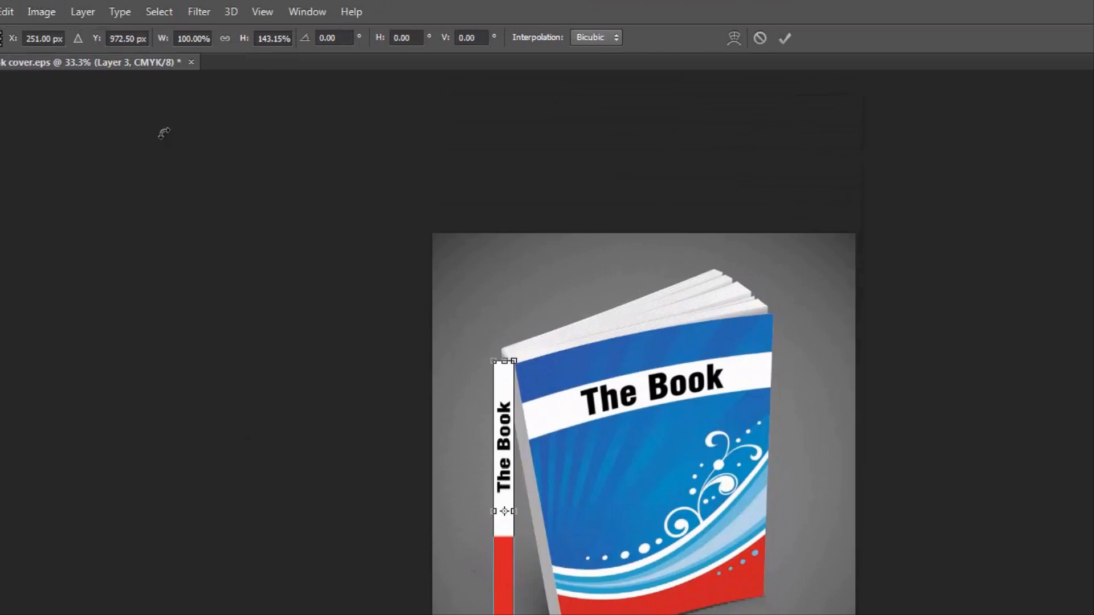
Distort the spine strip, pinning its bottom and top corners onto the spine's edges
click(7, 11)
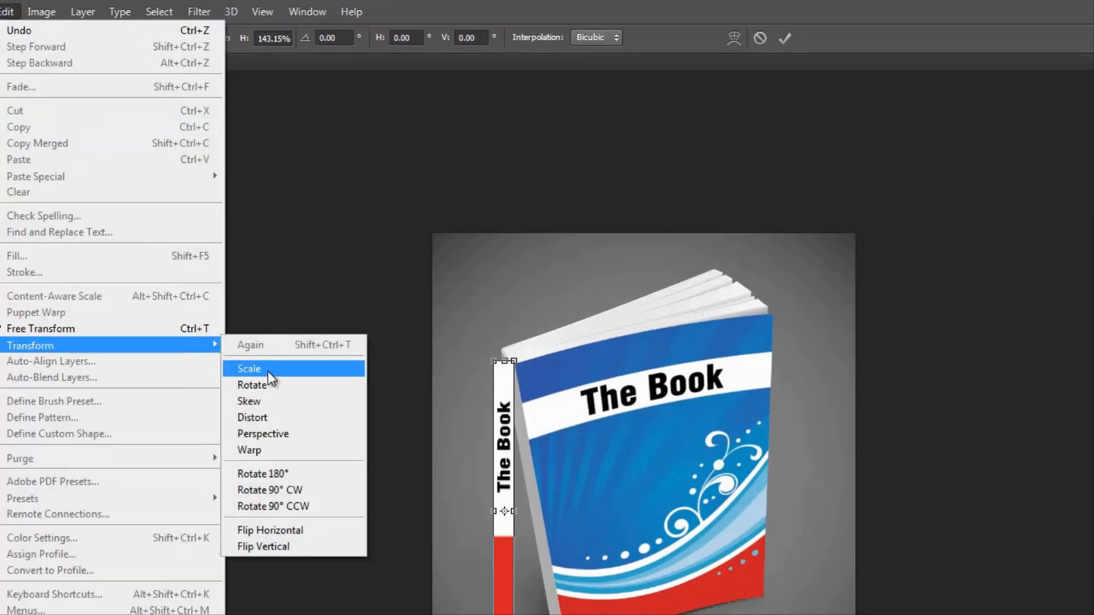
mouse_move(252, 401)
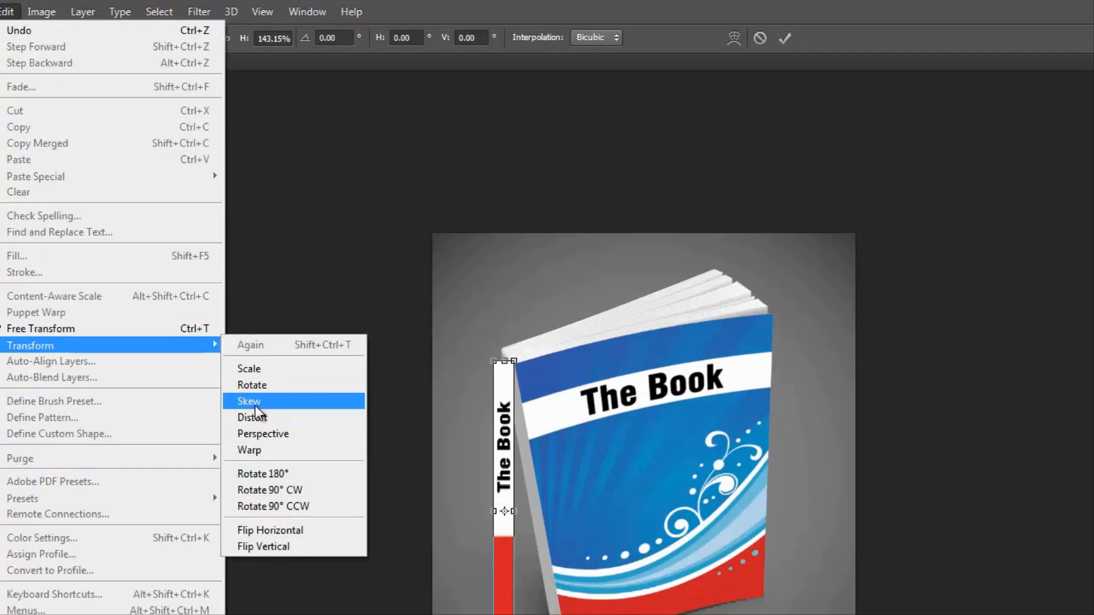
mouse_move(258, 450)
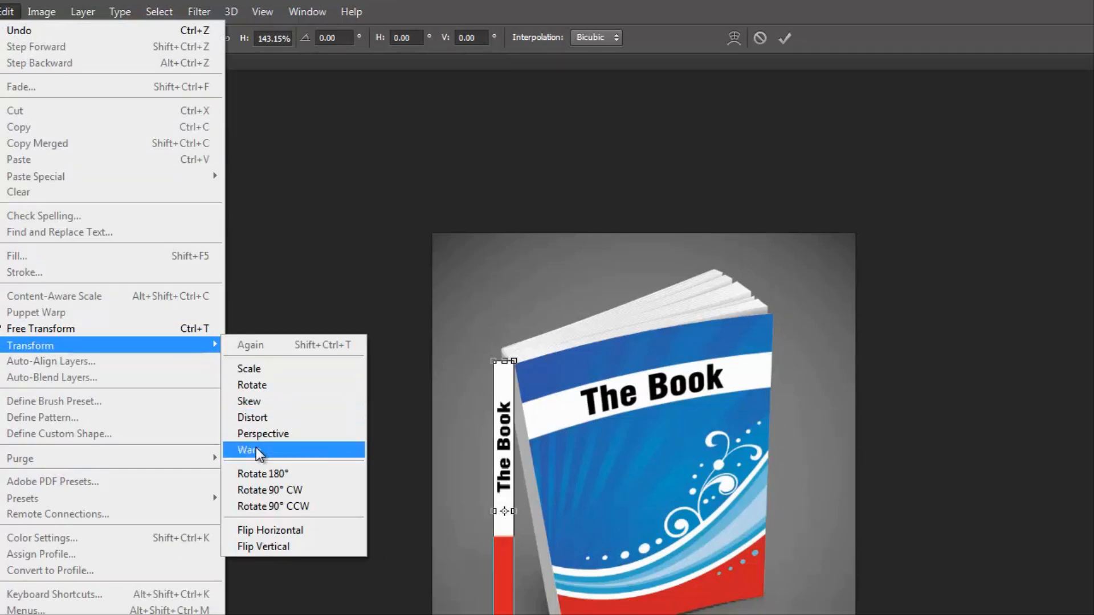
click(247, 450)
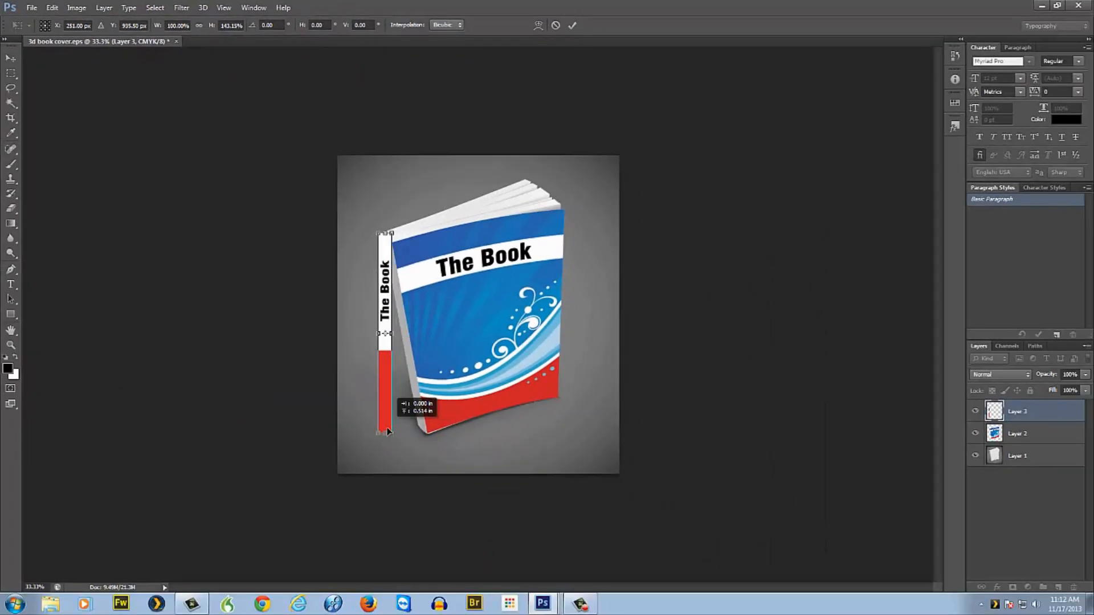
drag(386, 432, 409, 441)
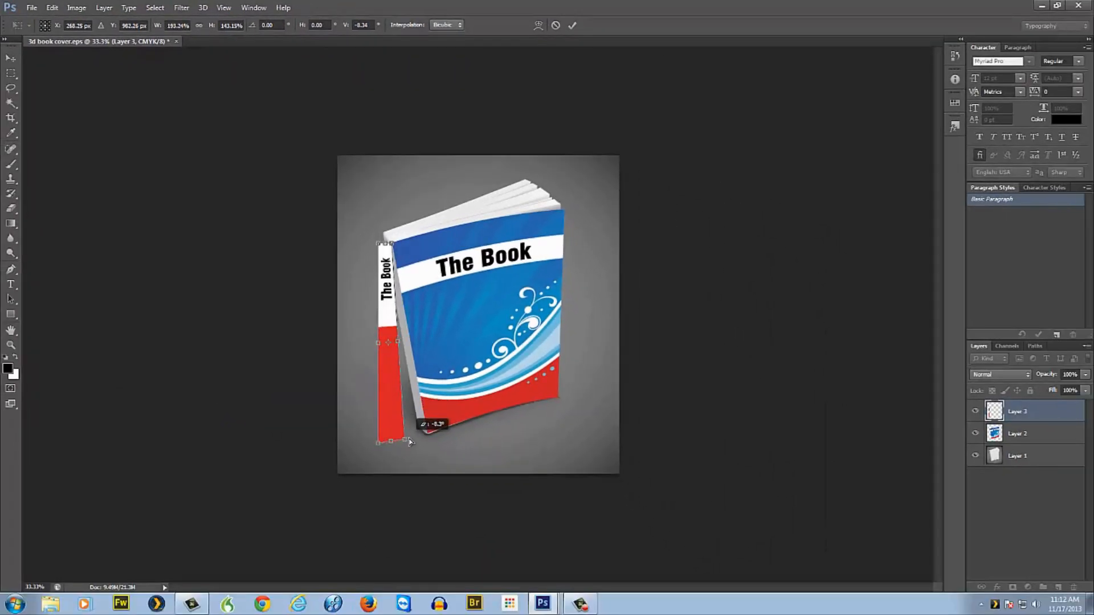
drag(411, 441, 410, 438)
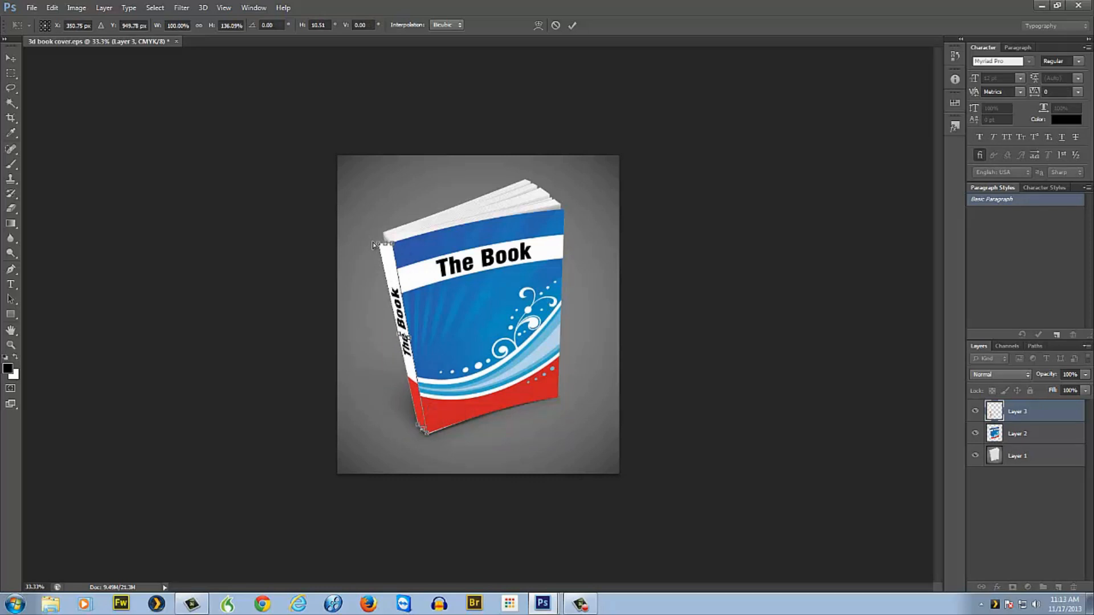
drag(383, 243, 389, 239)
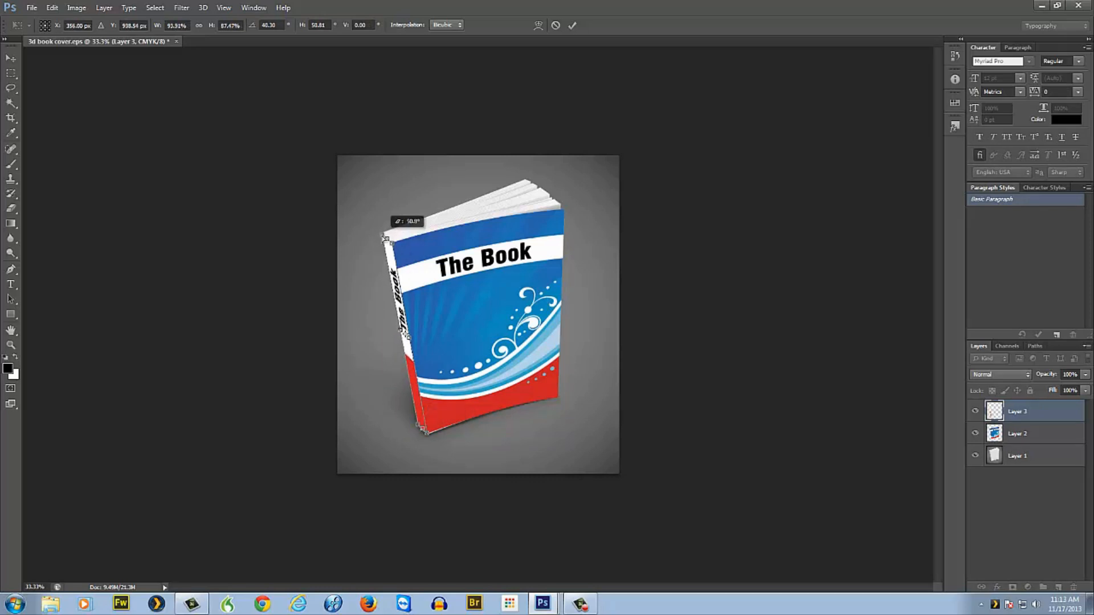
drag(382, 237, 382, 240)
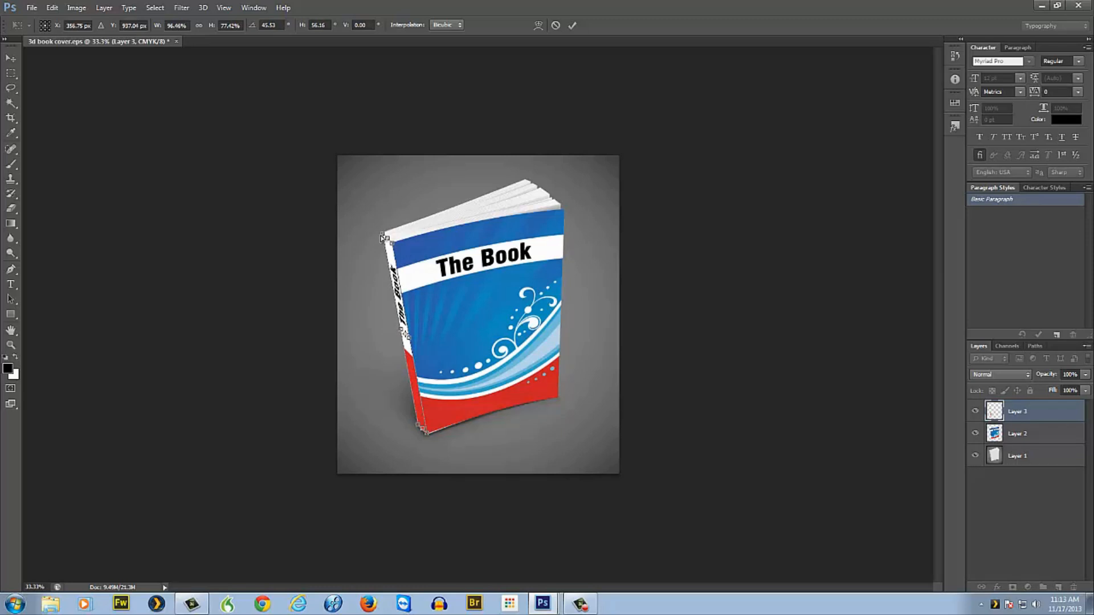
mouse_move(52, 7)
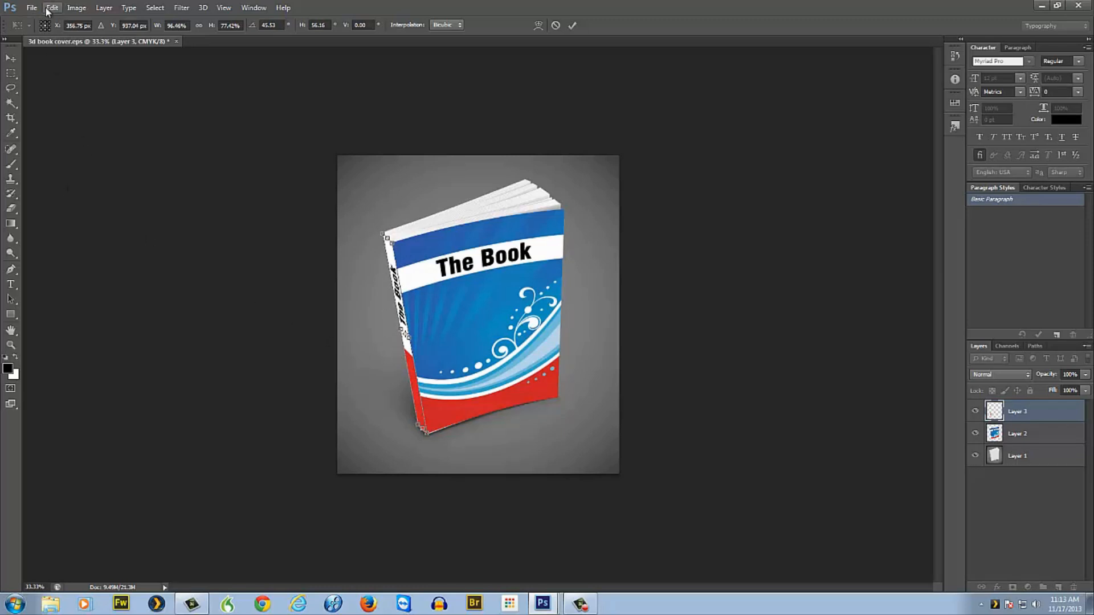
Start an Edit > Transform > Warp grid on the spine strip
click(52, 7)
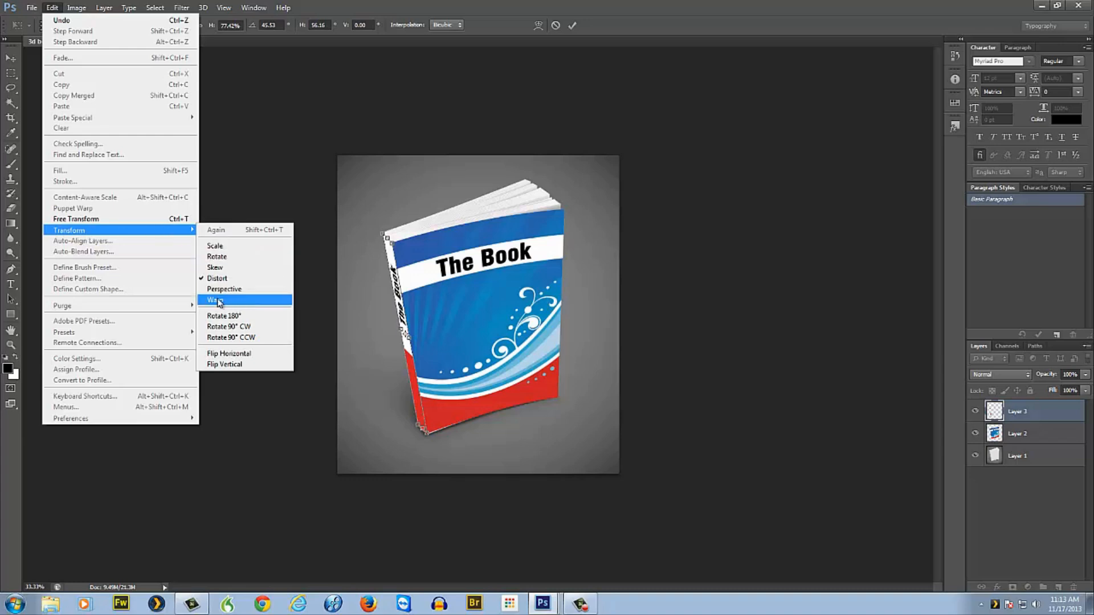
click(212, 300)
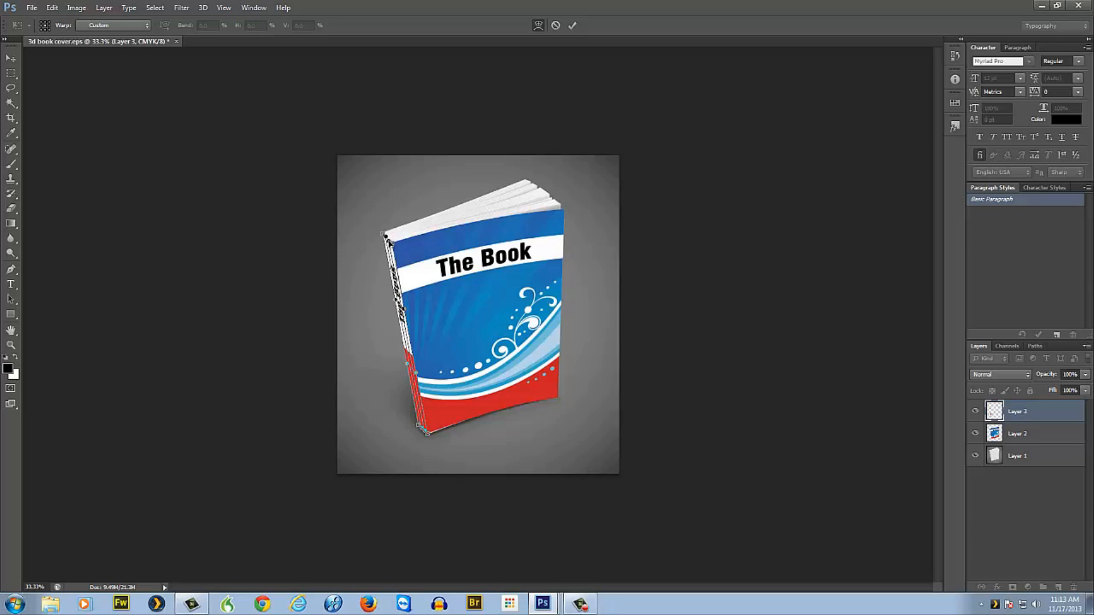
mouse_move(384, 298)
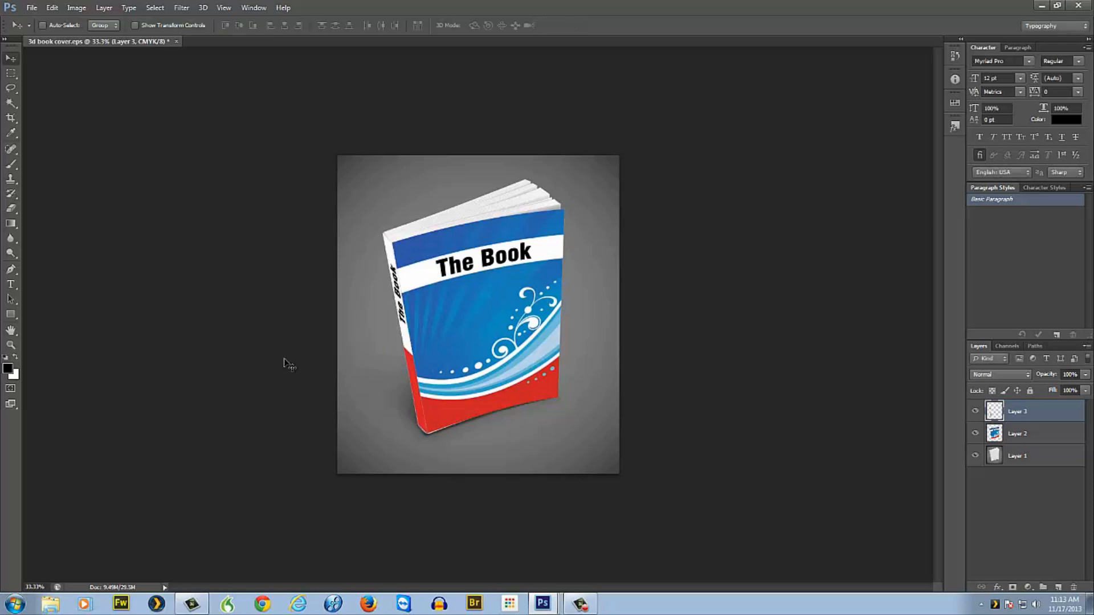
mouse_move(296, 371)
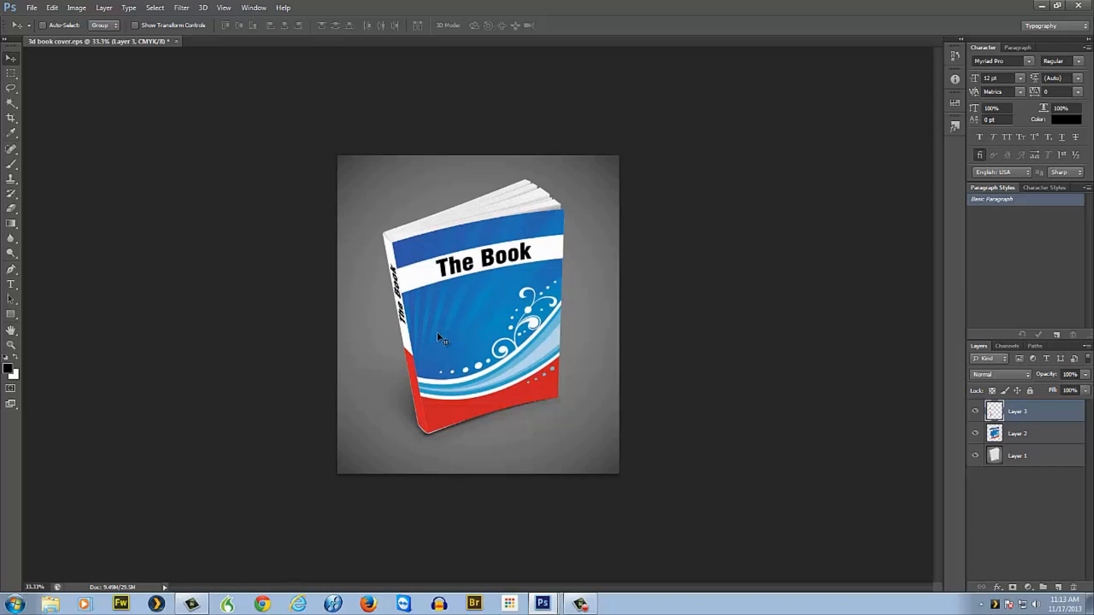
mouse_move(209, 268)
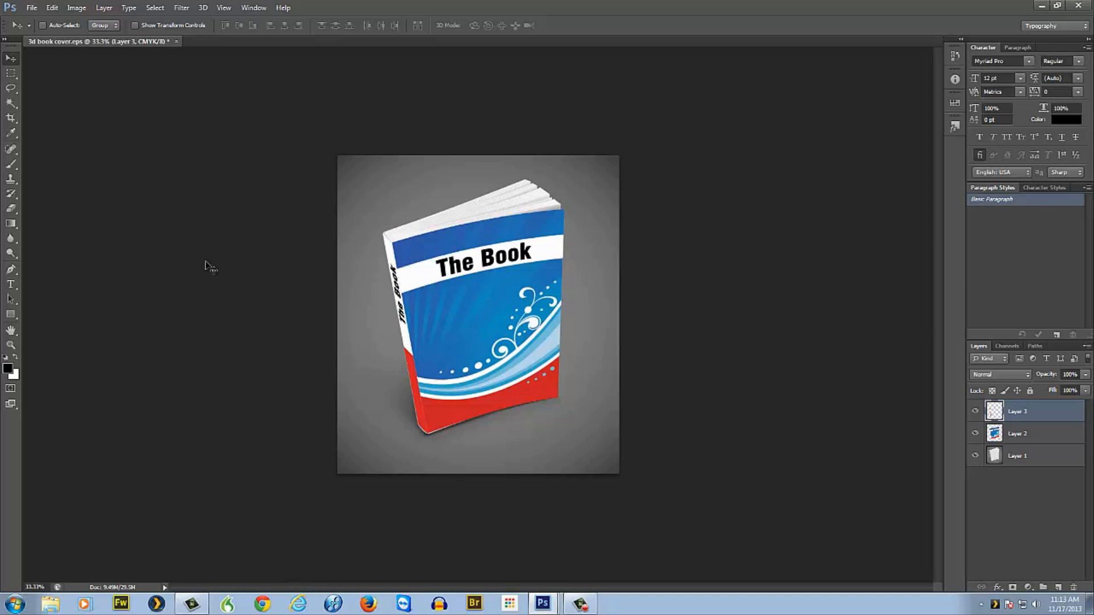
mouse_move(211, 307)
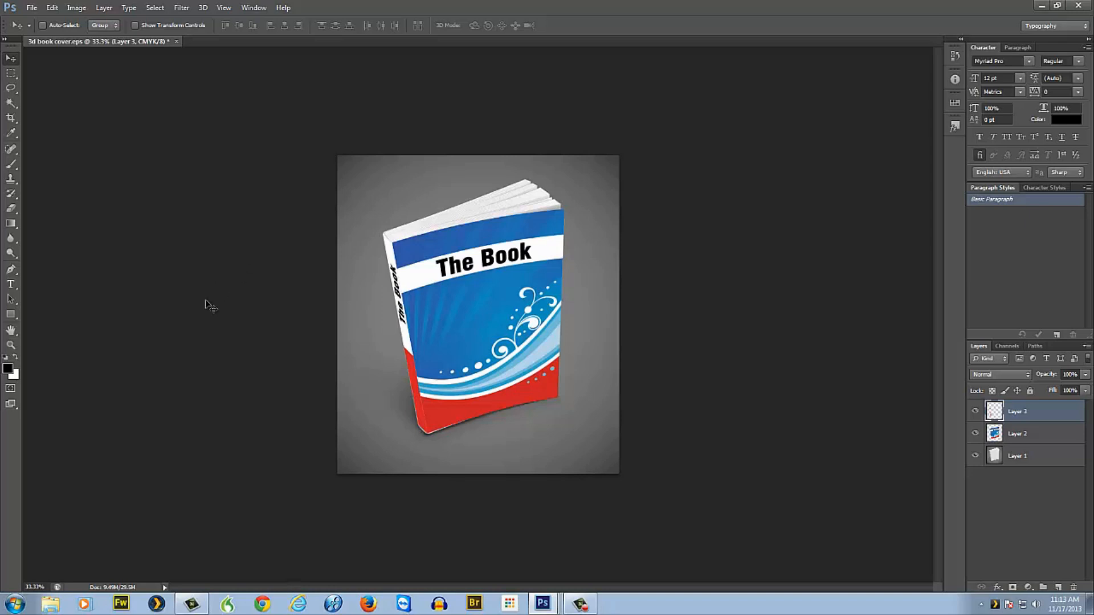
mouse_move(189, 112)
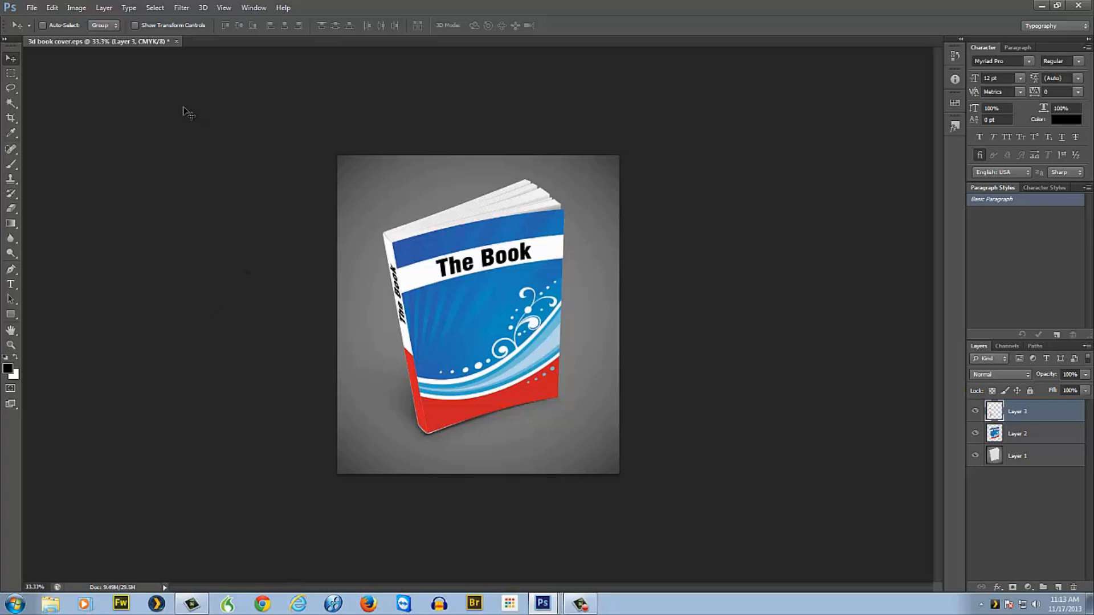
mouse_move(105, 201)
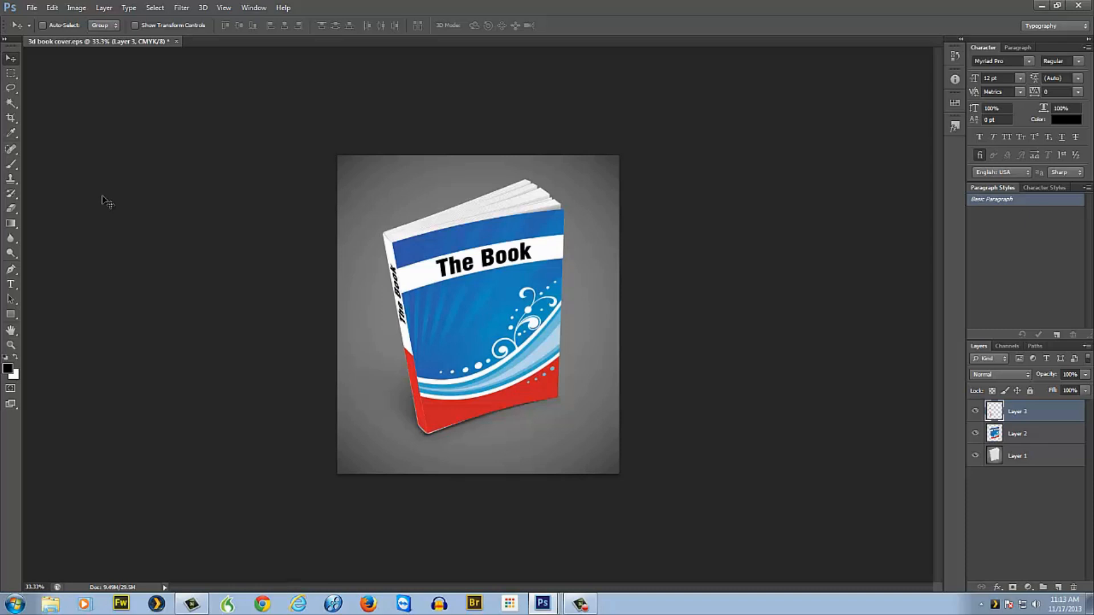
mouse_move(89, 223)
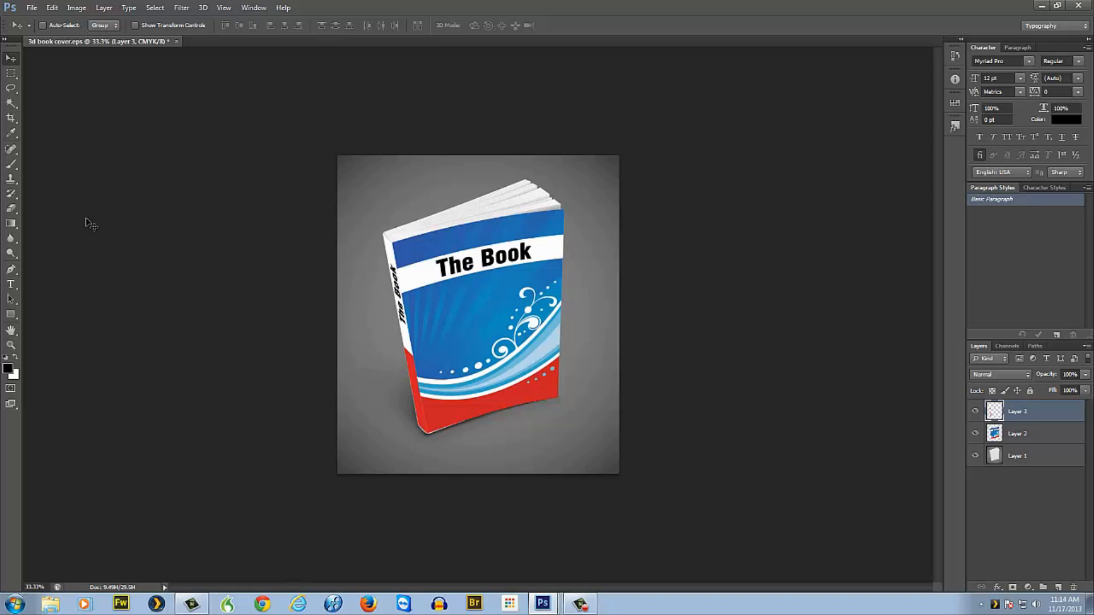